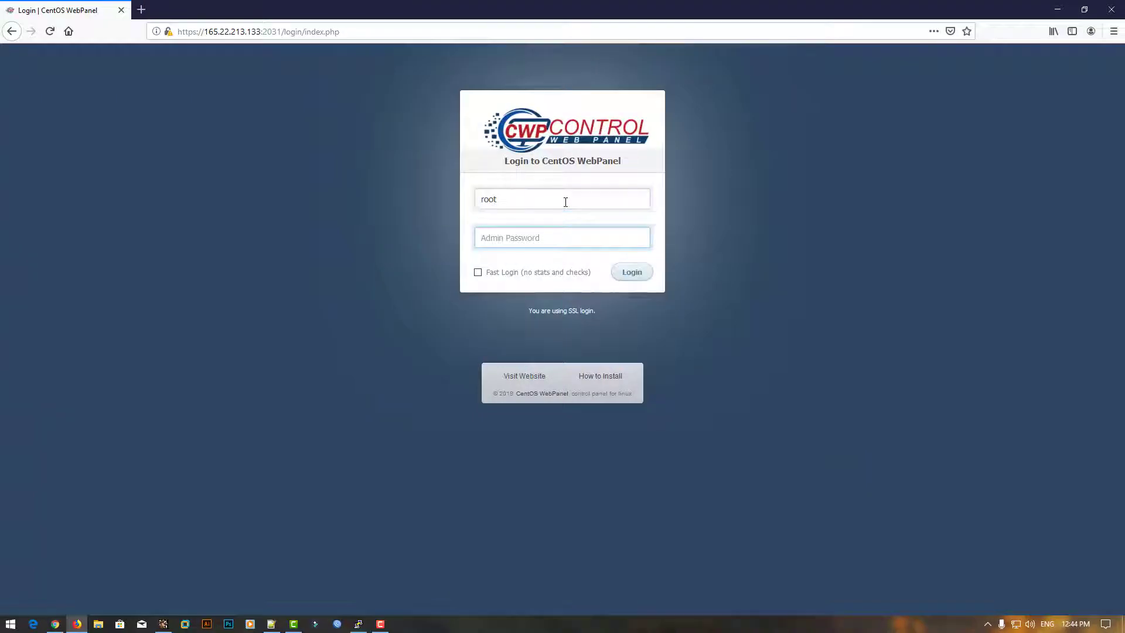
# Sign in to the CWP7 admin panel as root and dismiss Firefox's save-login prompt.
pyautogui.write('password')
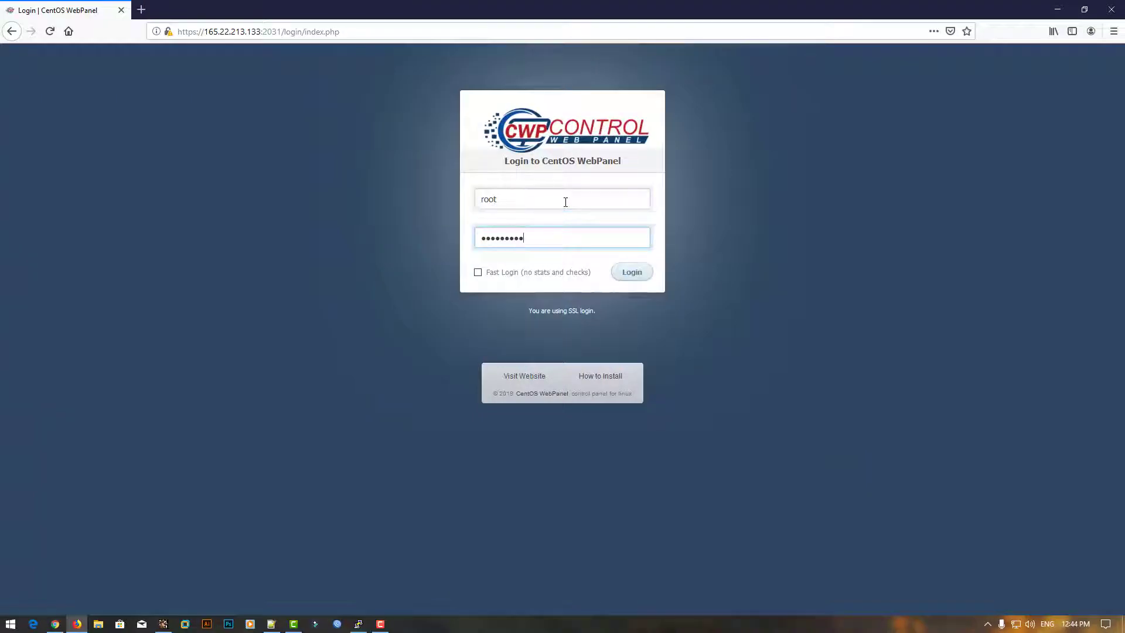
pyautogui.click(631, 272)
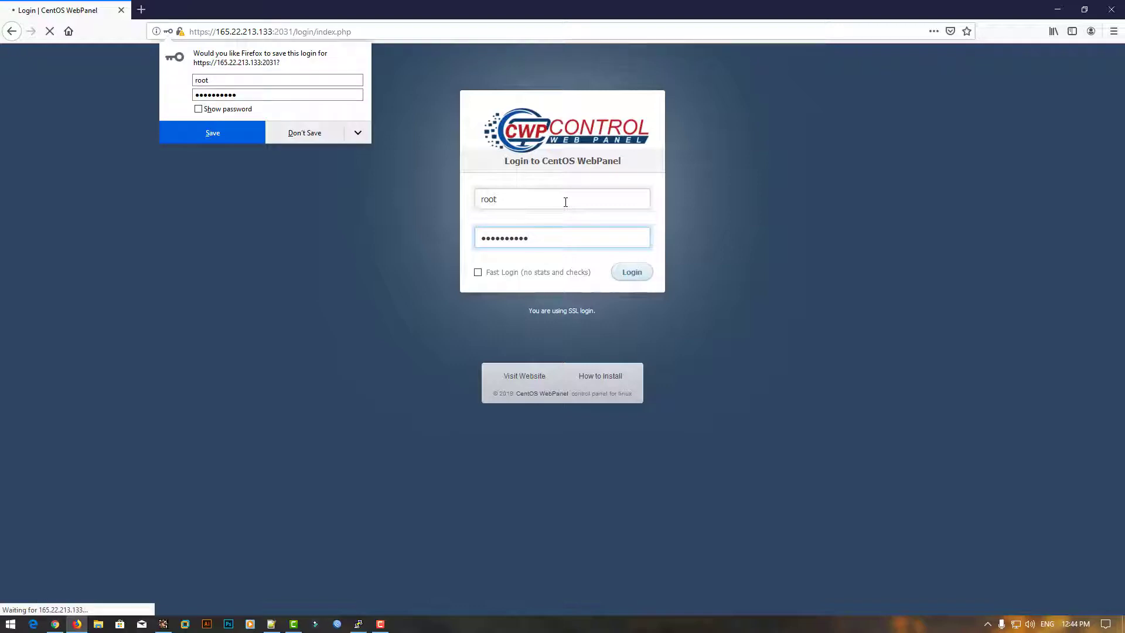
pyautogui.click(631, 272)
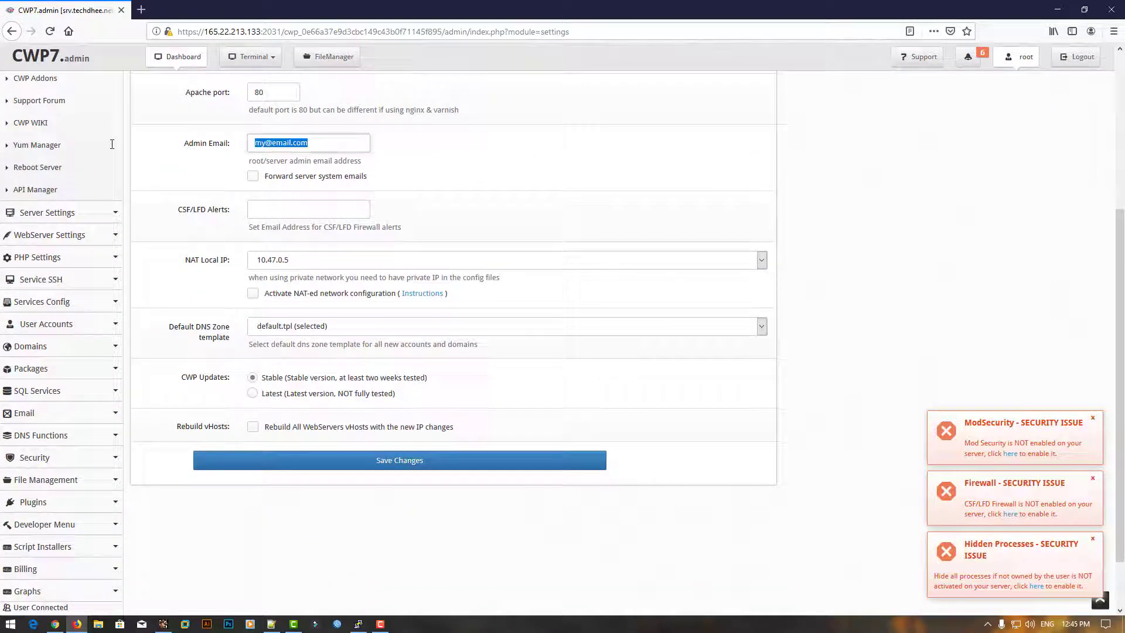
# Save CWP settings with admin email 'techdhiee' and Rebuild vHosts ticked, dismissing the donation notice.
pyautogui.write('techdhiee7')
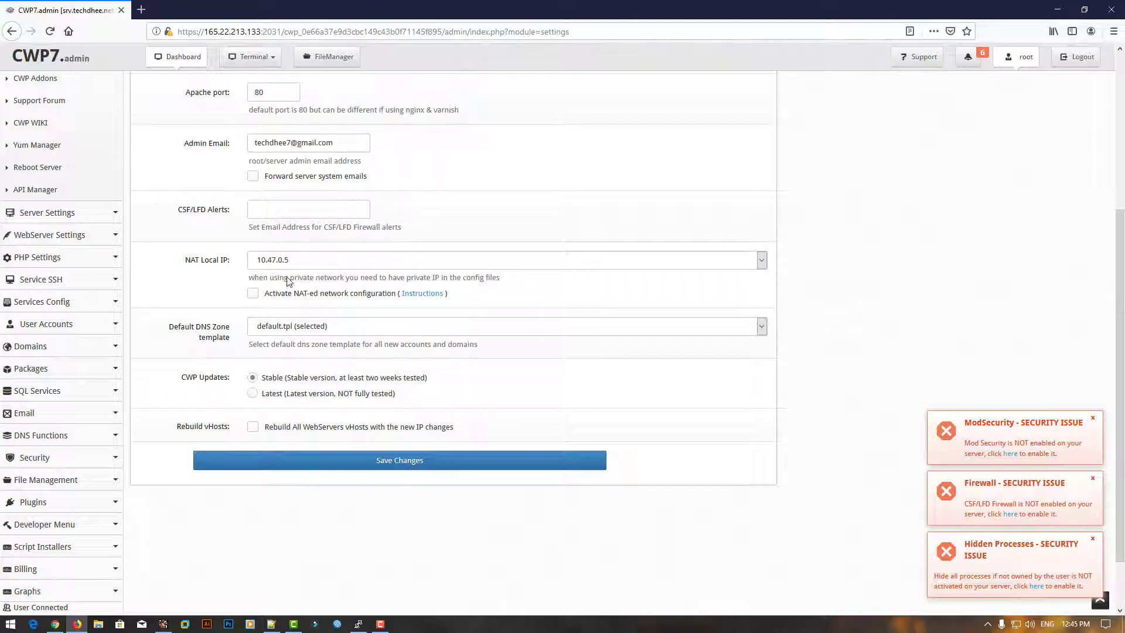
pyautogui.click(506, 326)
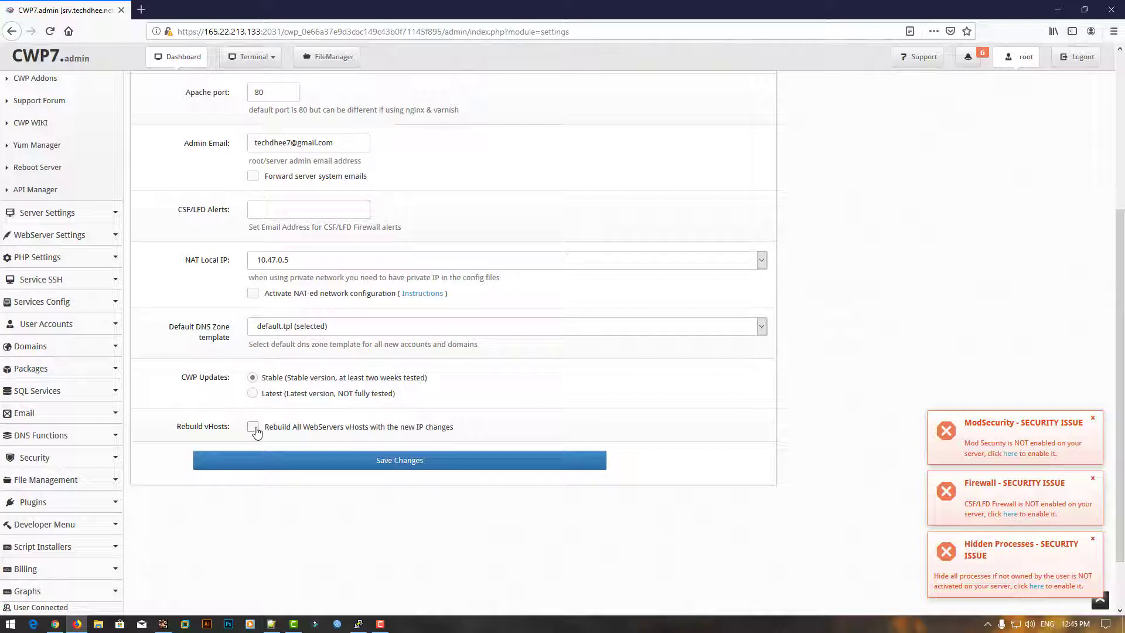
pyautogui.click(254, 427)
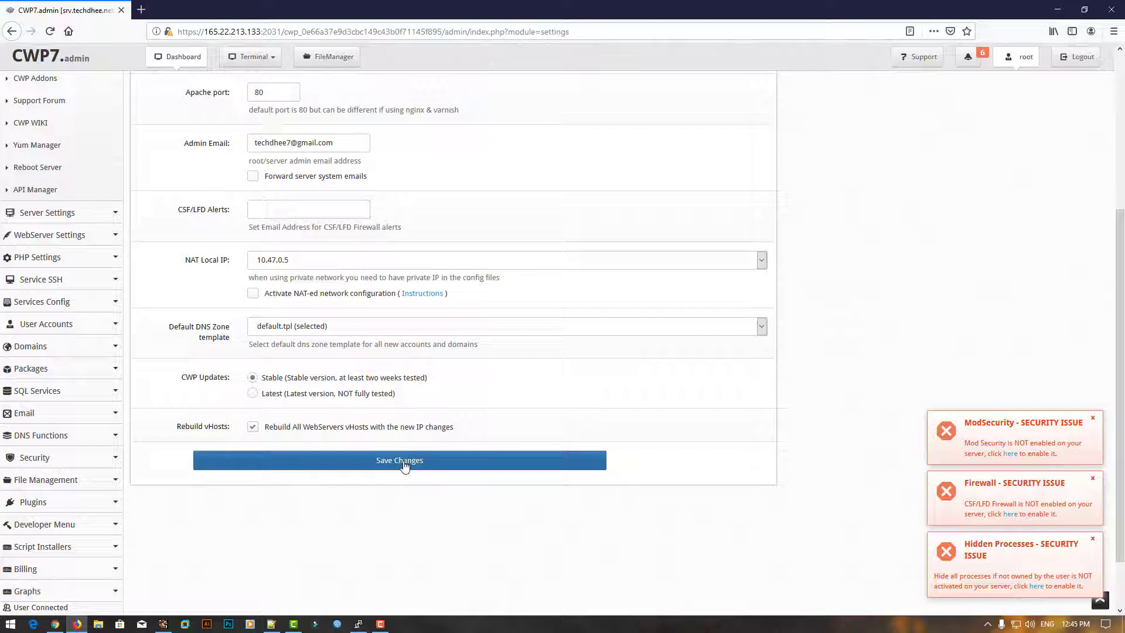
pyautogui.click(399, 459)
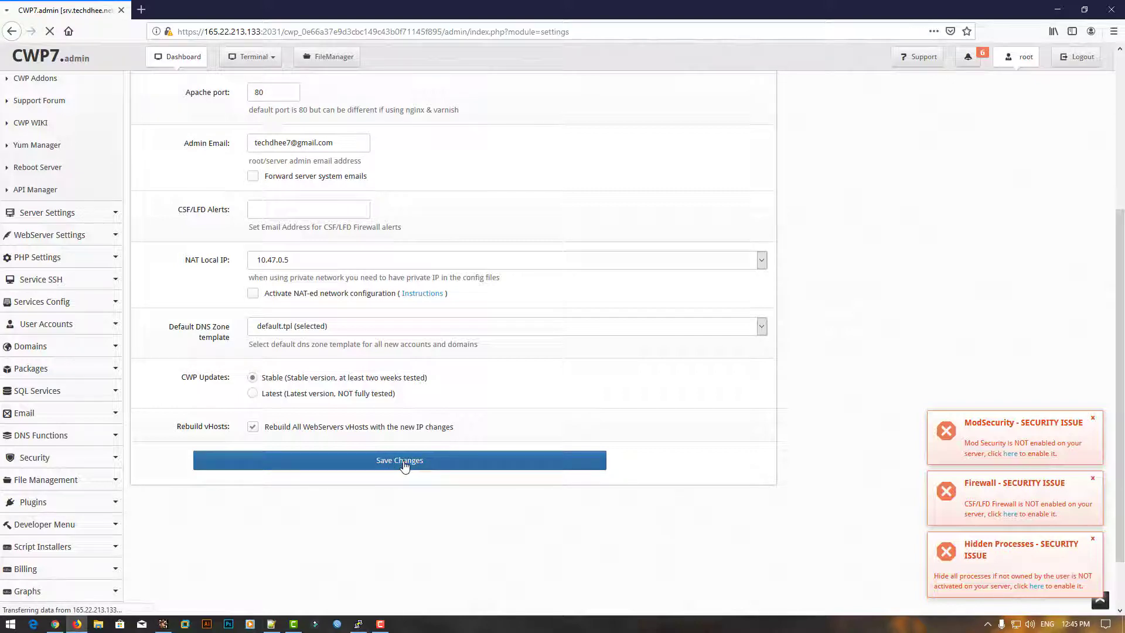
pyautogui.click(399, 460)
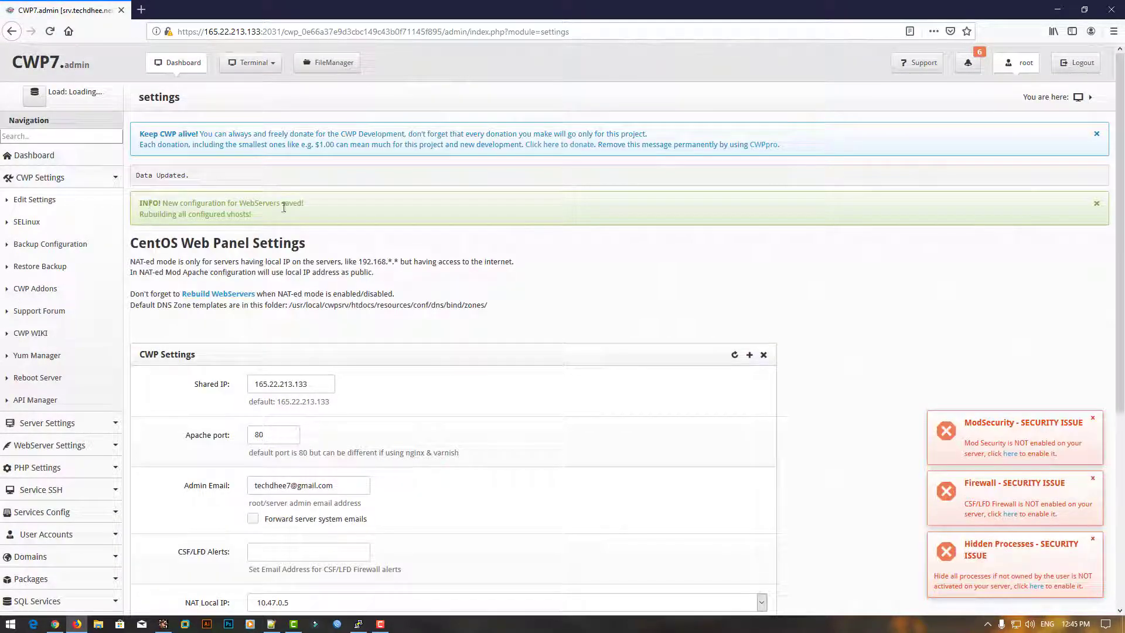
pyautogui.click(1095, 134)
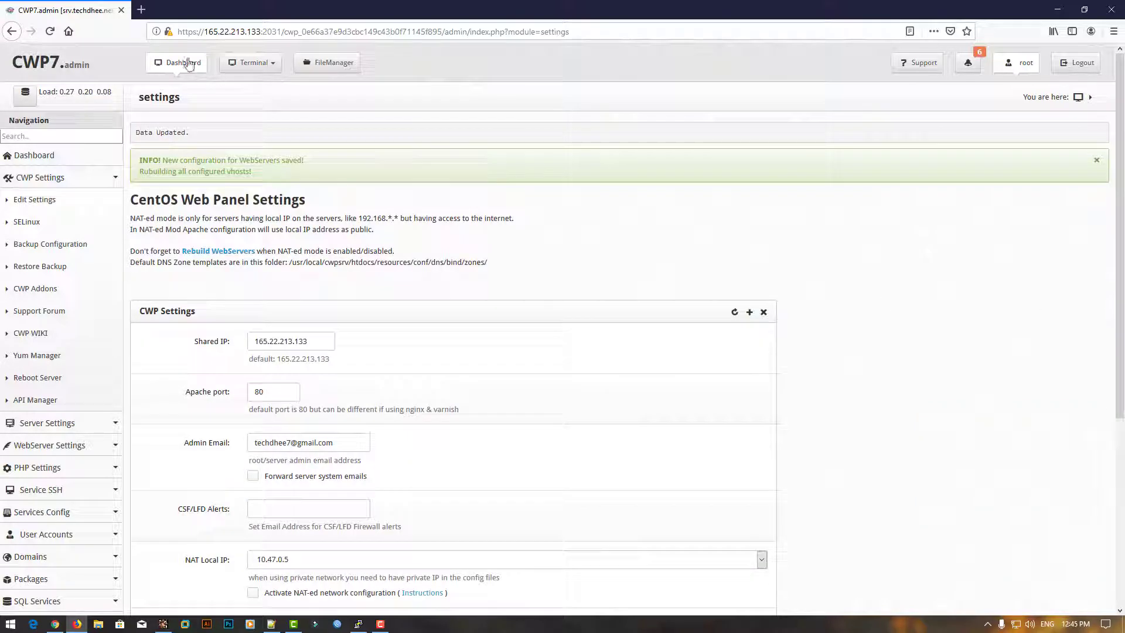
# From the dashboard's CWP info, start editing the NS1 nameserver entry.
pyautogui.click(183, 62)
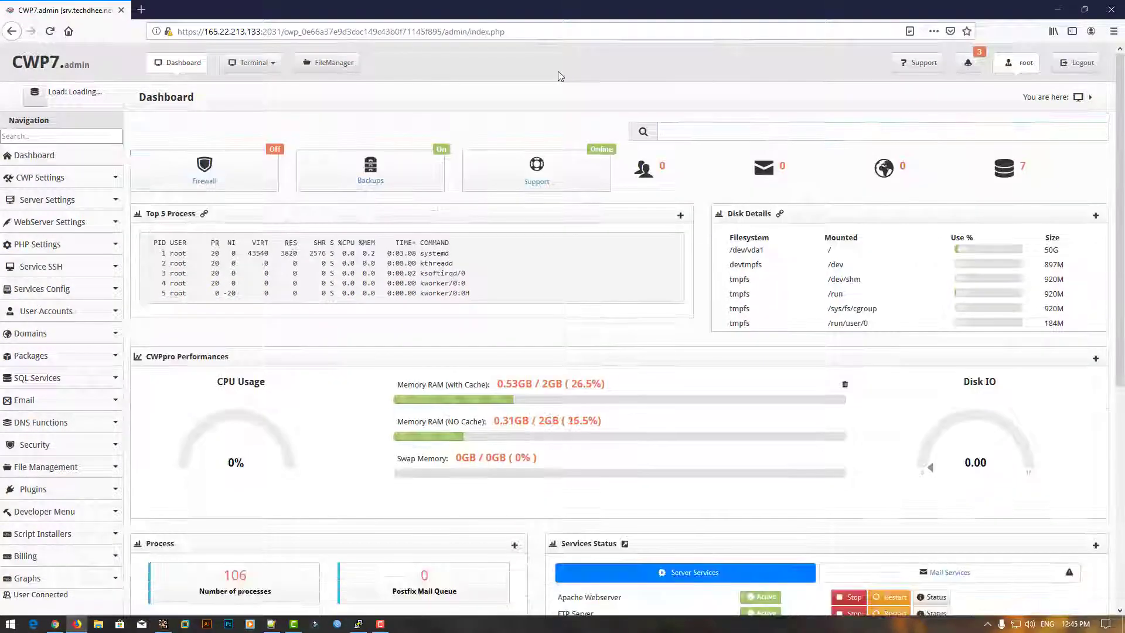
pyautogui.scroll(-3)
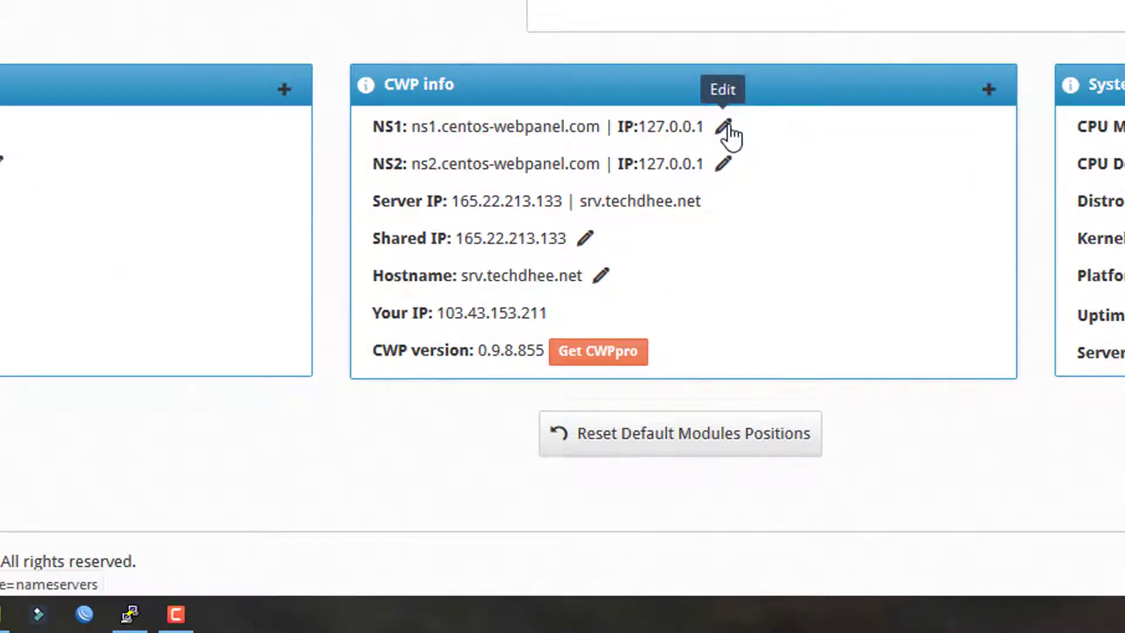
pyautogui.click(723, 127)
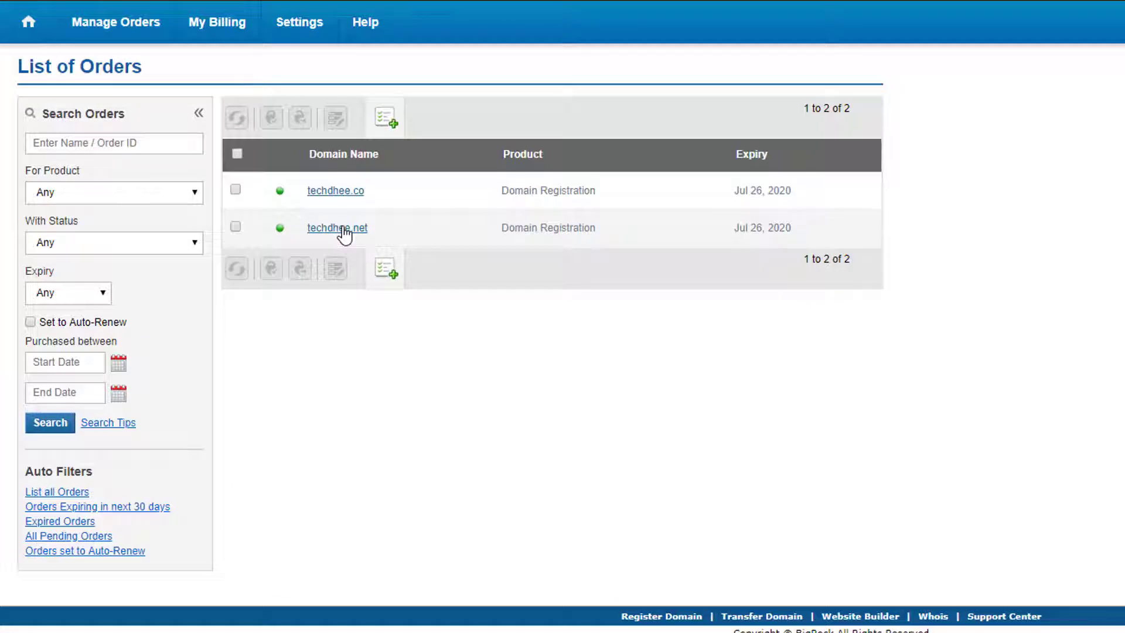
# View techdhee.net's child name servers ns1 and ns2 pointing to 165.22.213.133.
pyautogui.click(338, 228)
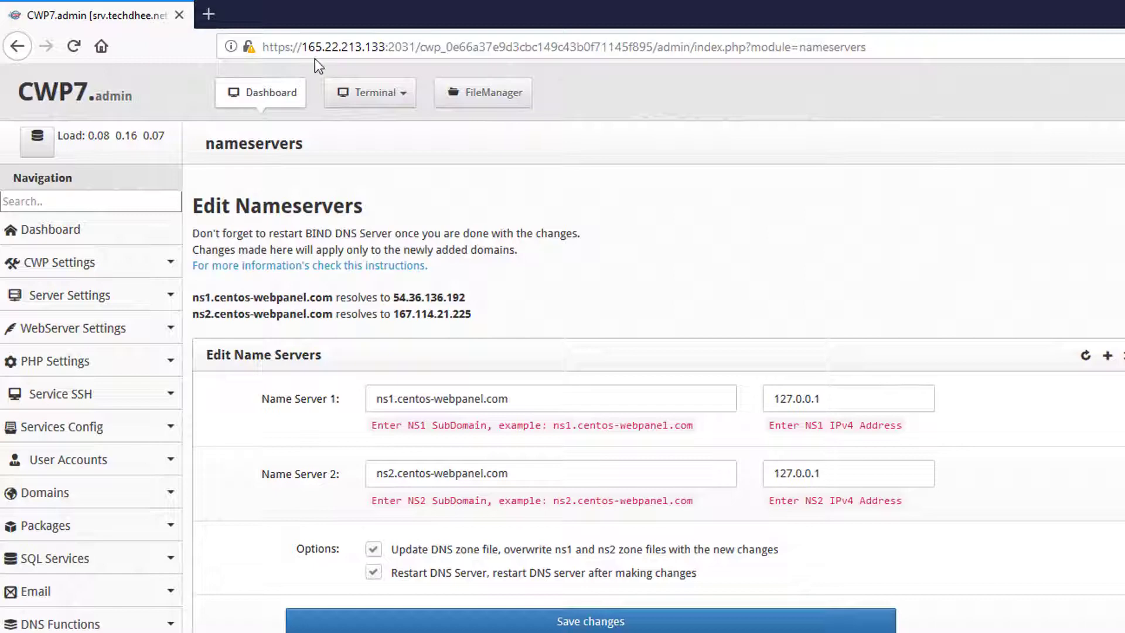
pyautogui.doubleClick(337, 46)
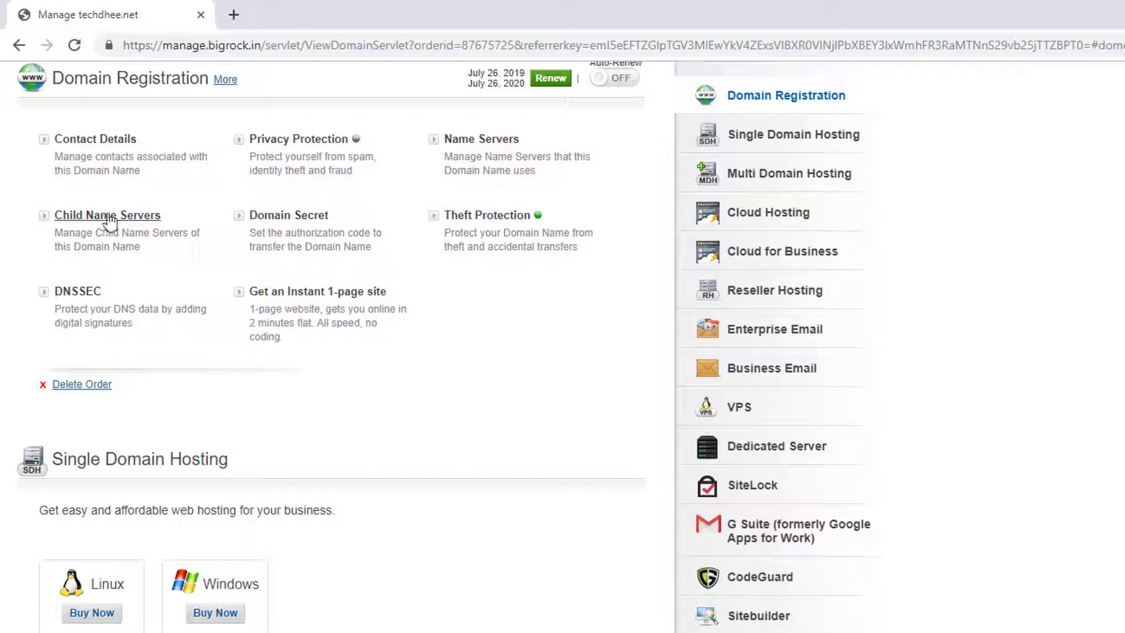
pyautogui.click(107, 215)
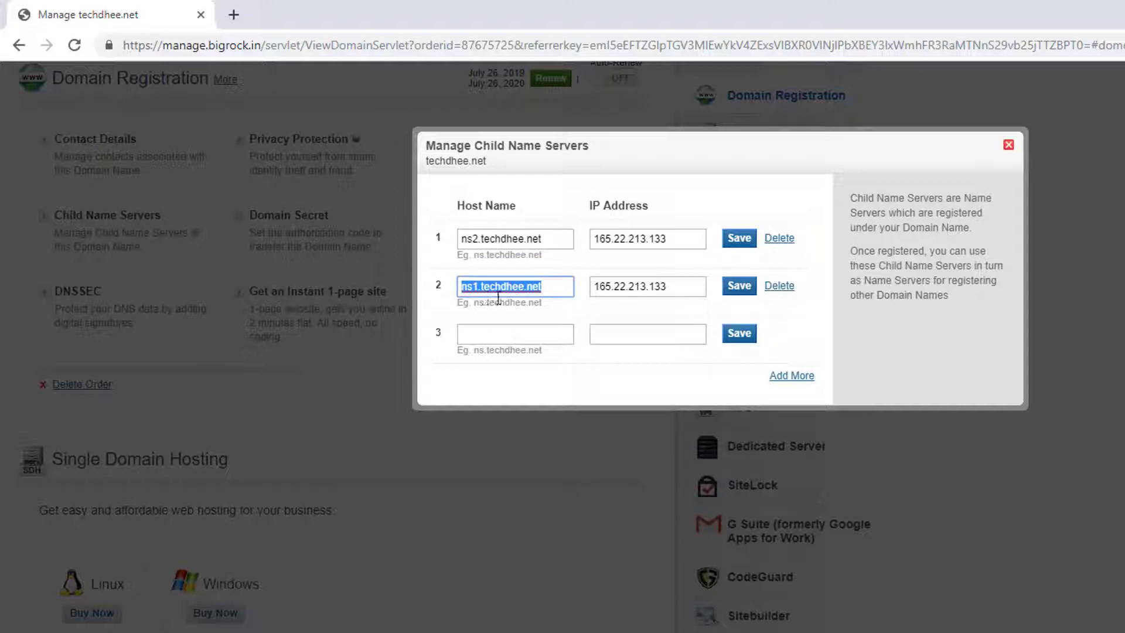
pyautogui.moveTo(801, 159)
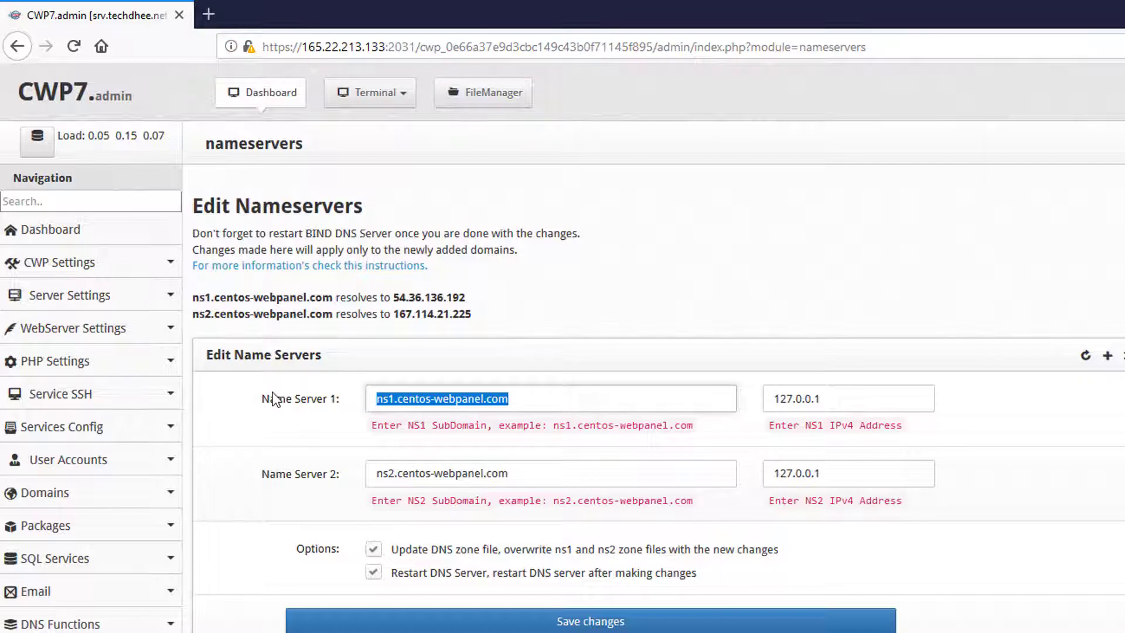
# Save nameservers ns1.techdhee.net and ns2.techdhee.net, both at 165.22.213.133.
pyautogui.write('ns1.techdhee.net')
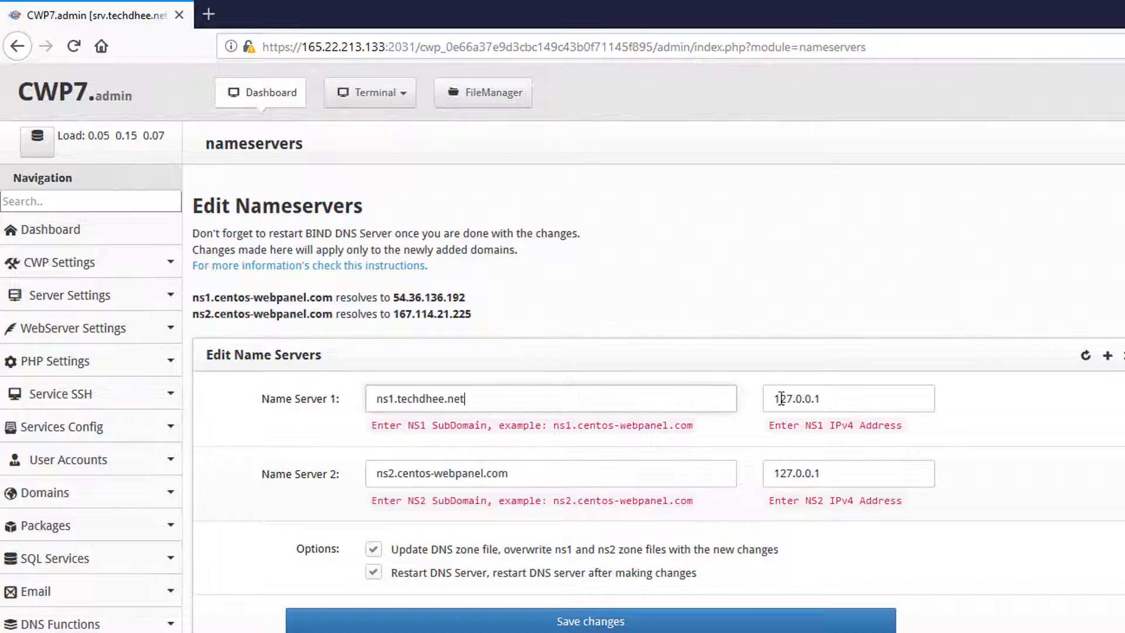
pyautogui.click(849, 399)
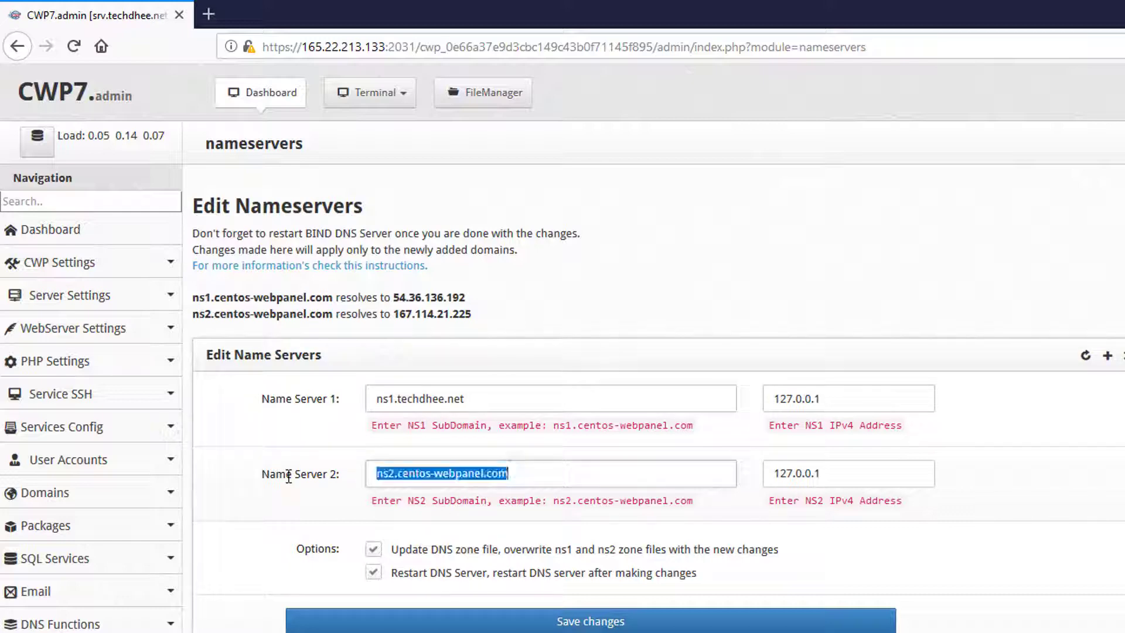
pyautogui.write('ns1.techdhee.net')
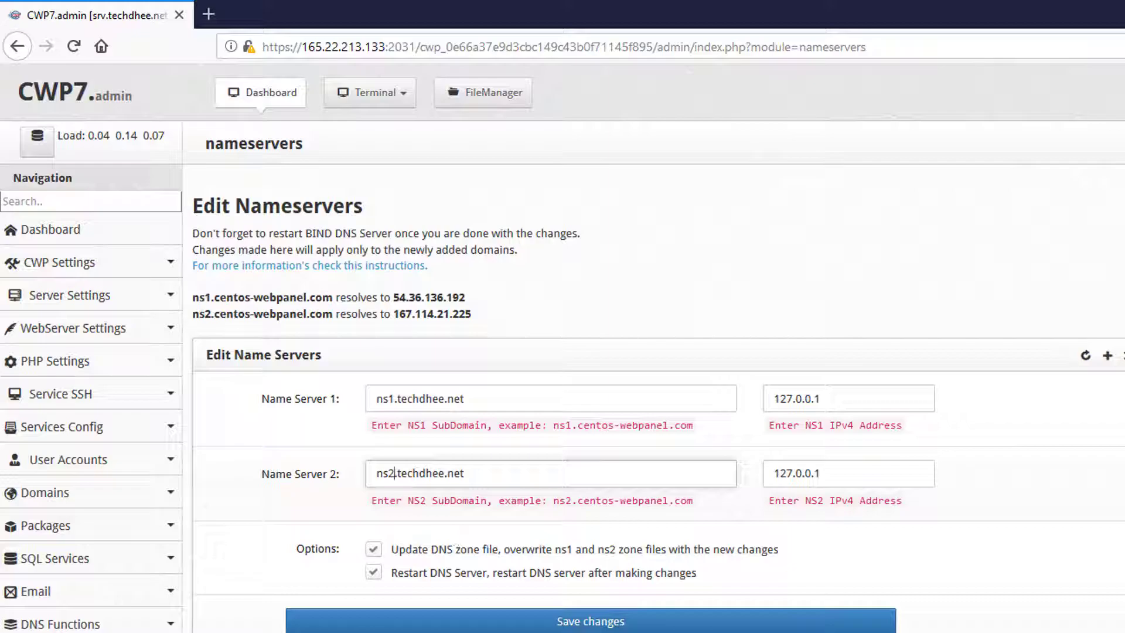
pyautogui.click(95, 14)
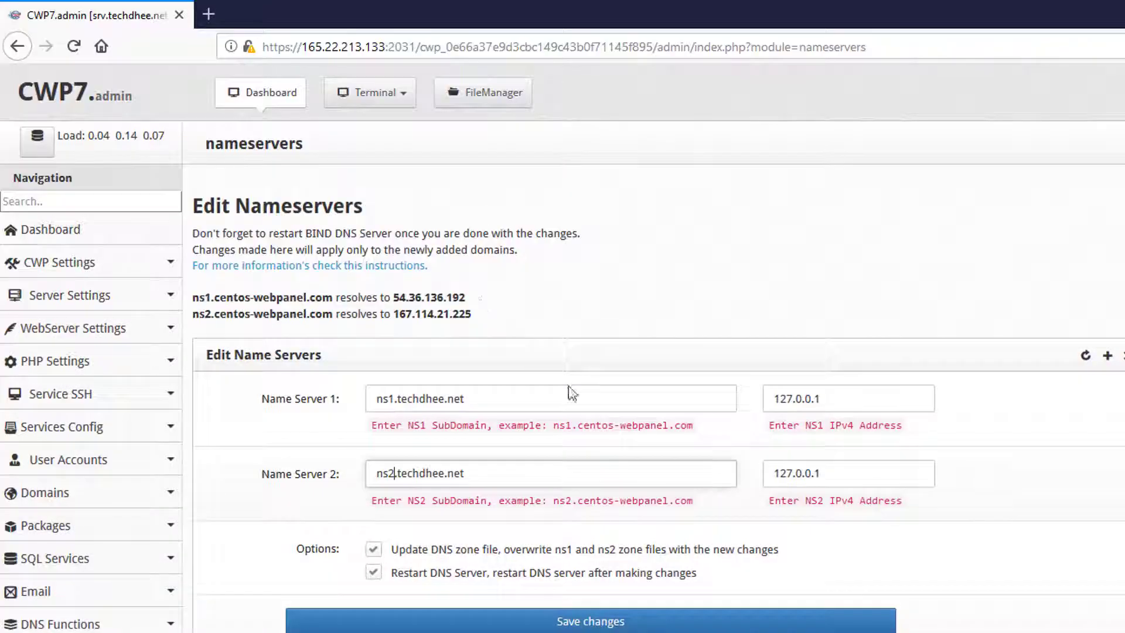
pyautogui.tripleClick(848, 399)
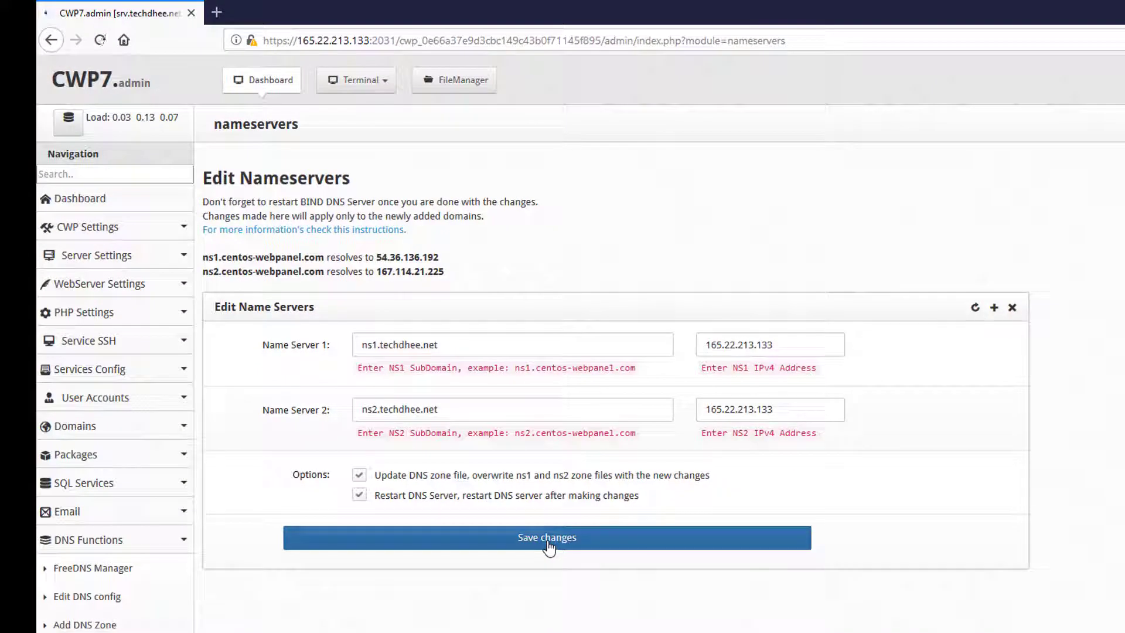
pyautogui.click(547, 537)
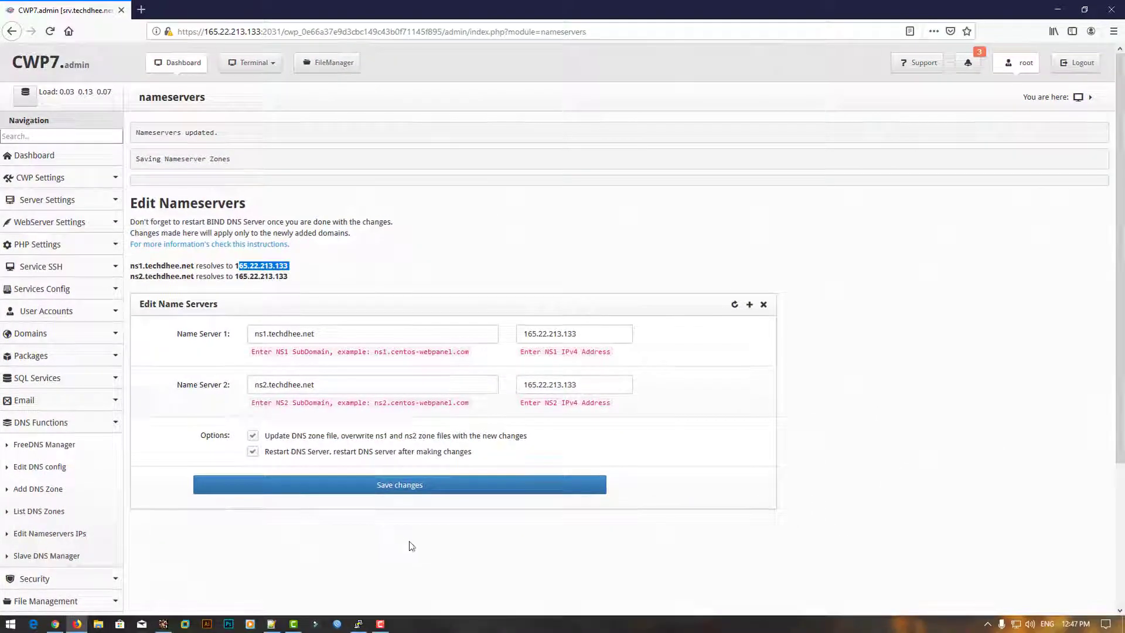
# Ping ns1.techdhee.net from Command Prompt, confirming replies from 165.22.213.133, then close the window.
pyautogui.press('win+r')
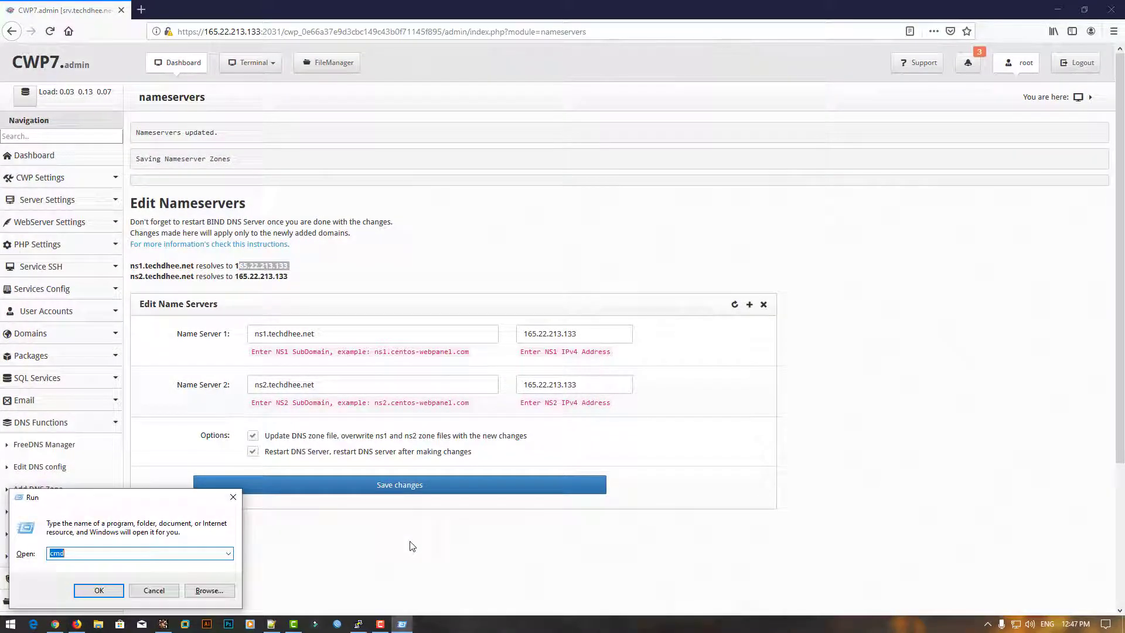
pyautogui.click(98, 589)
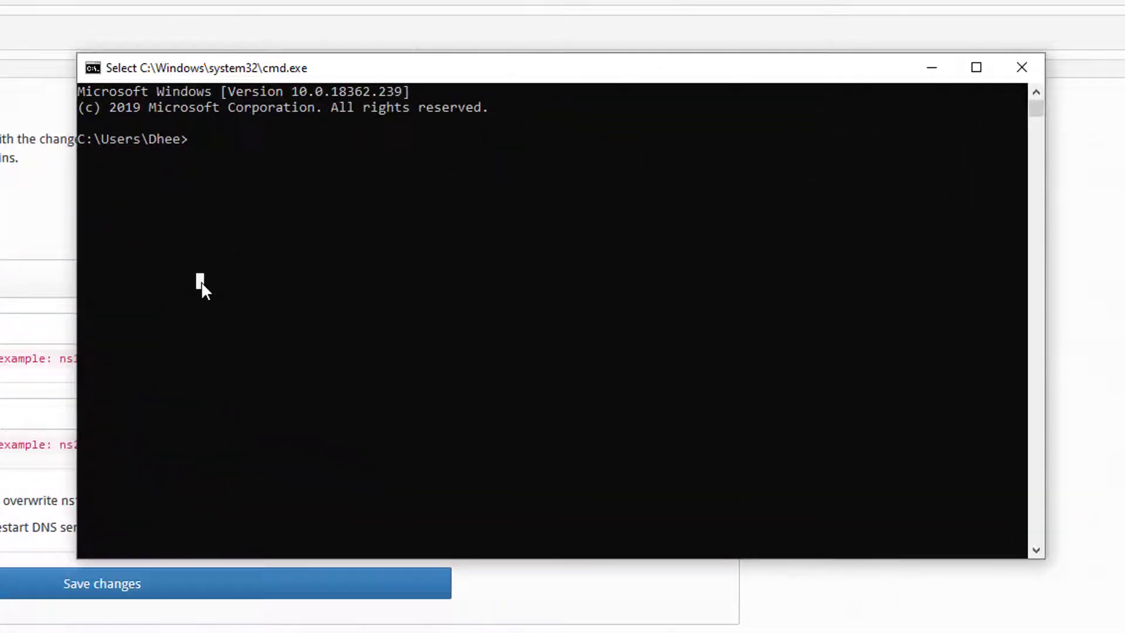
pyautogui.write('ping ns')
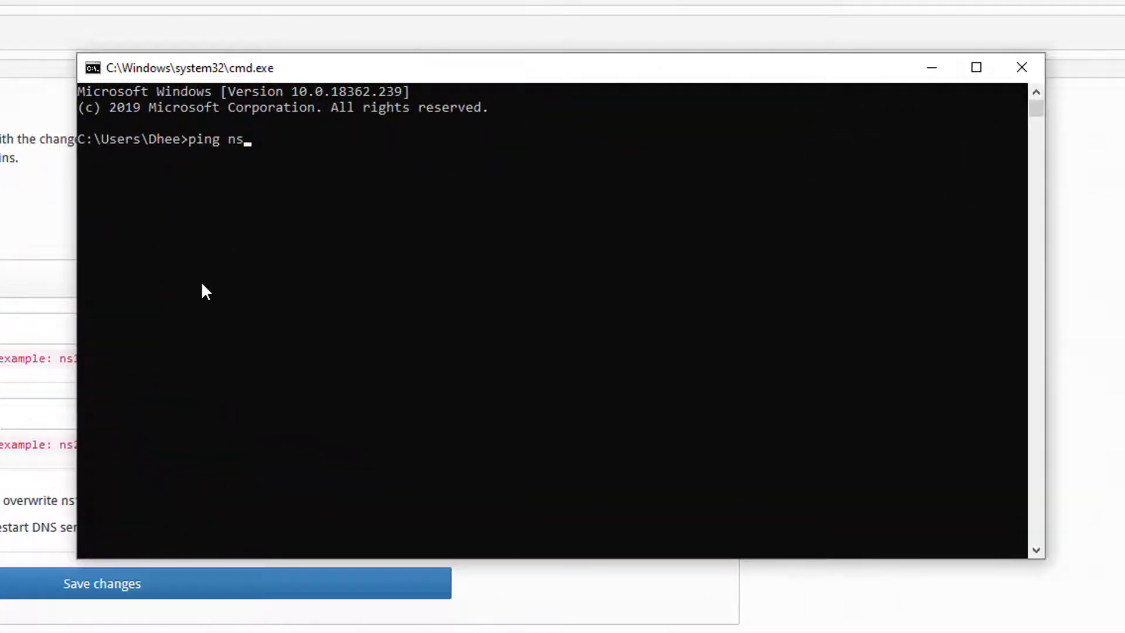
pyautogui.write('1.te')
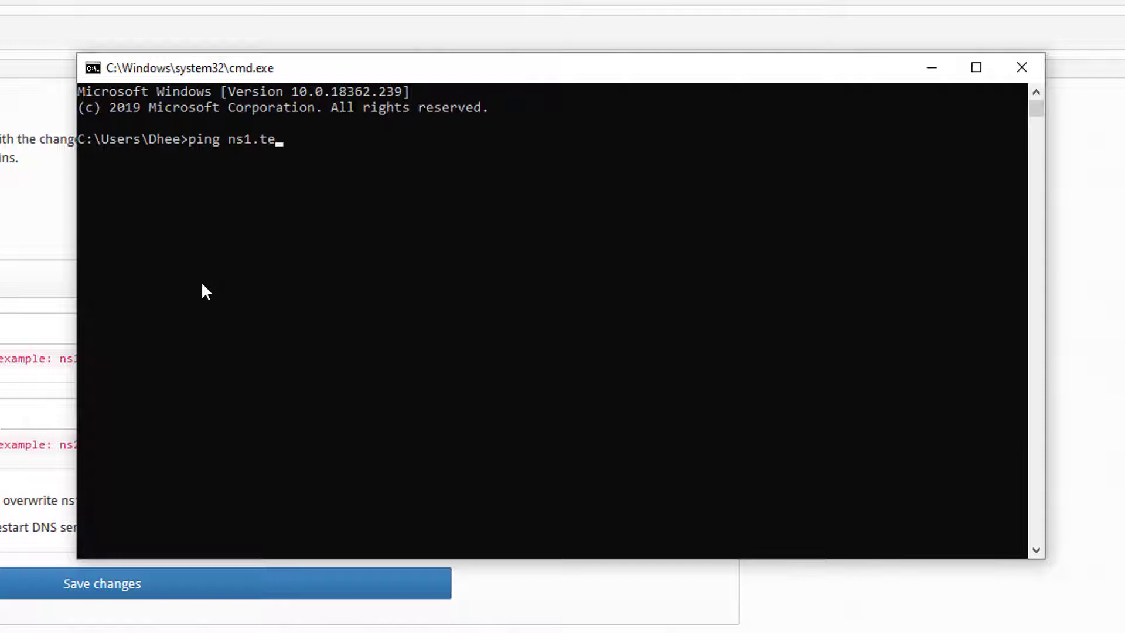
pyautogui.write('chdhee.net')
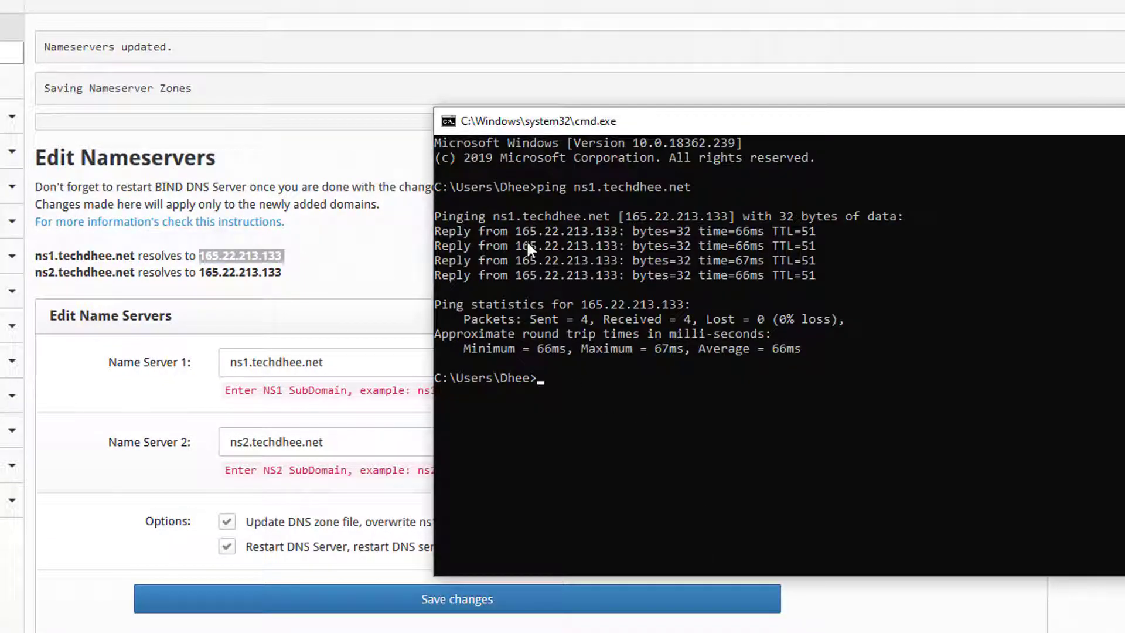
pyautogui.moveTo(613, 240)
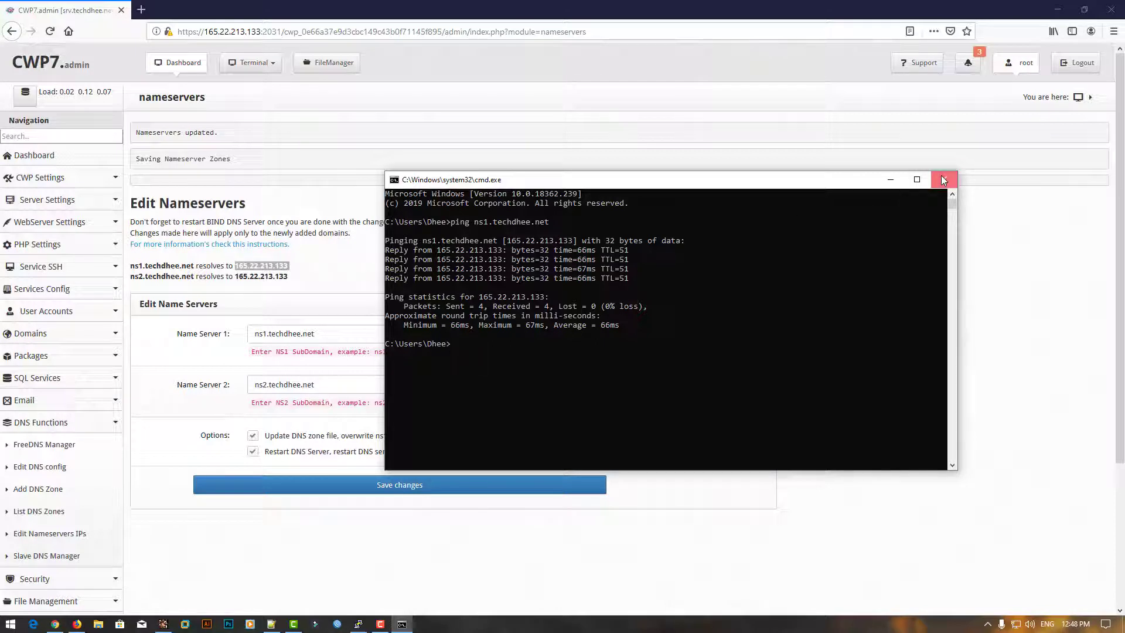
pyautogui.click(942, 179)
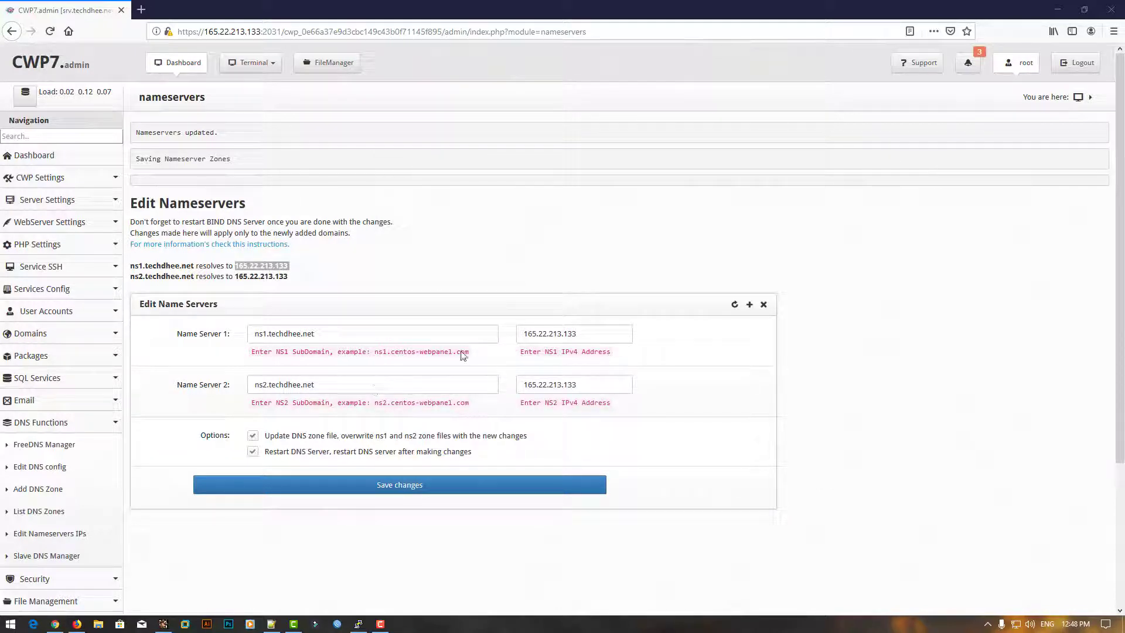
# Return to the CWP7 admin dashboard and scroll to the CWP info panel.
pyautogui.click(183, 62)
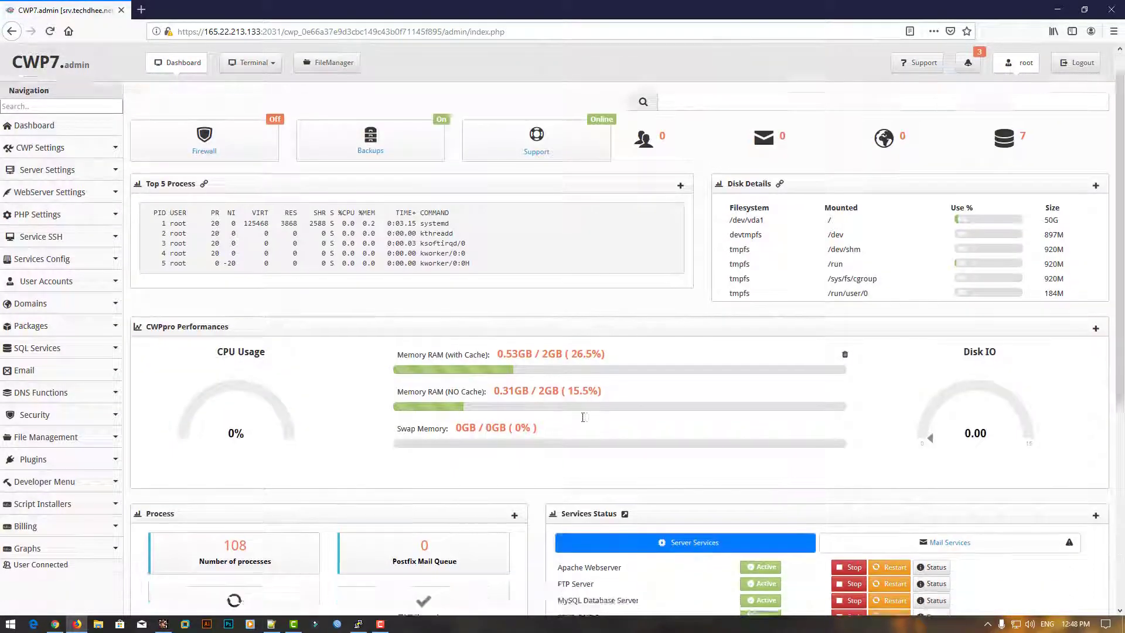
pyautogui.scroll(-3)
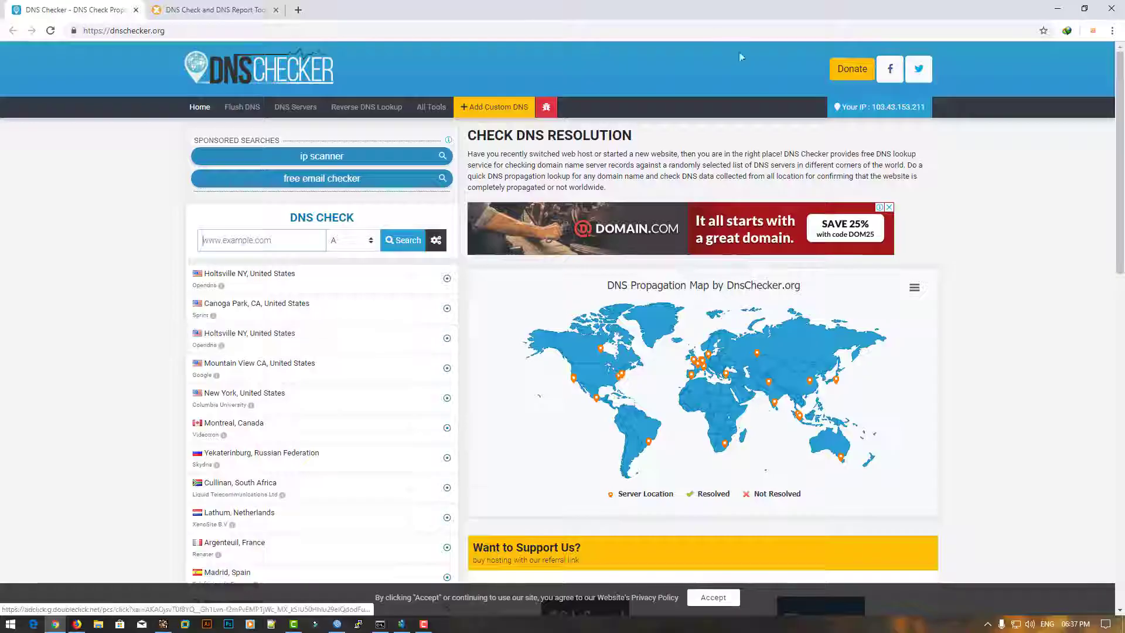
# Run an NS record propagation lookup for ns1.techdhee.net on DNSChecker.org.
pyautogui.click(212, 10)
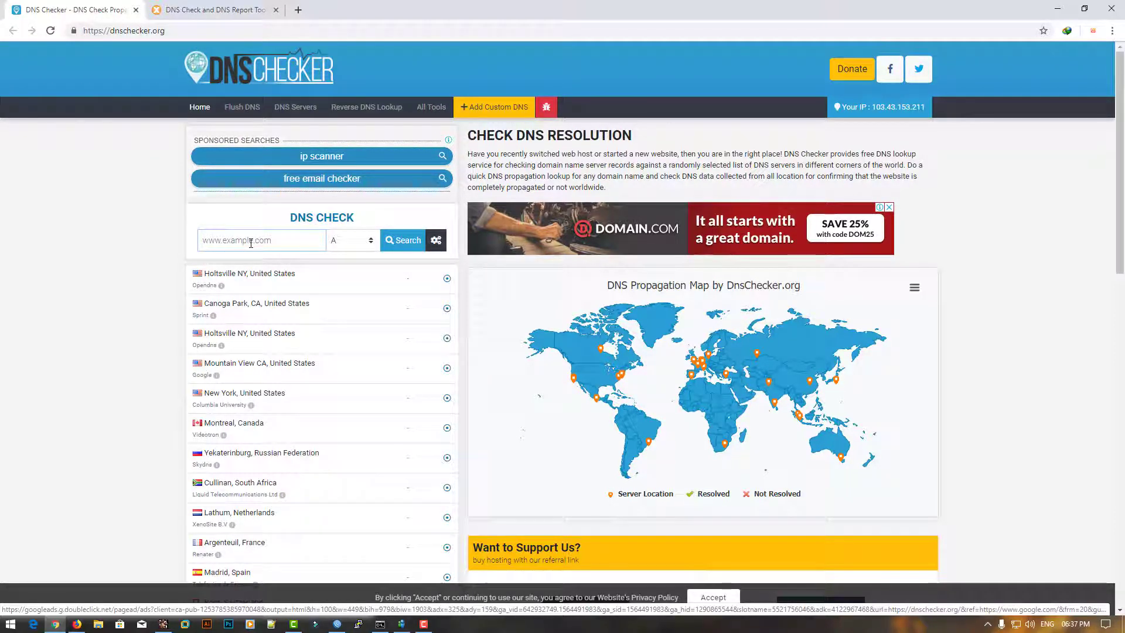
pyautogui.write('ns1.techdhee')
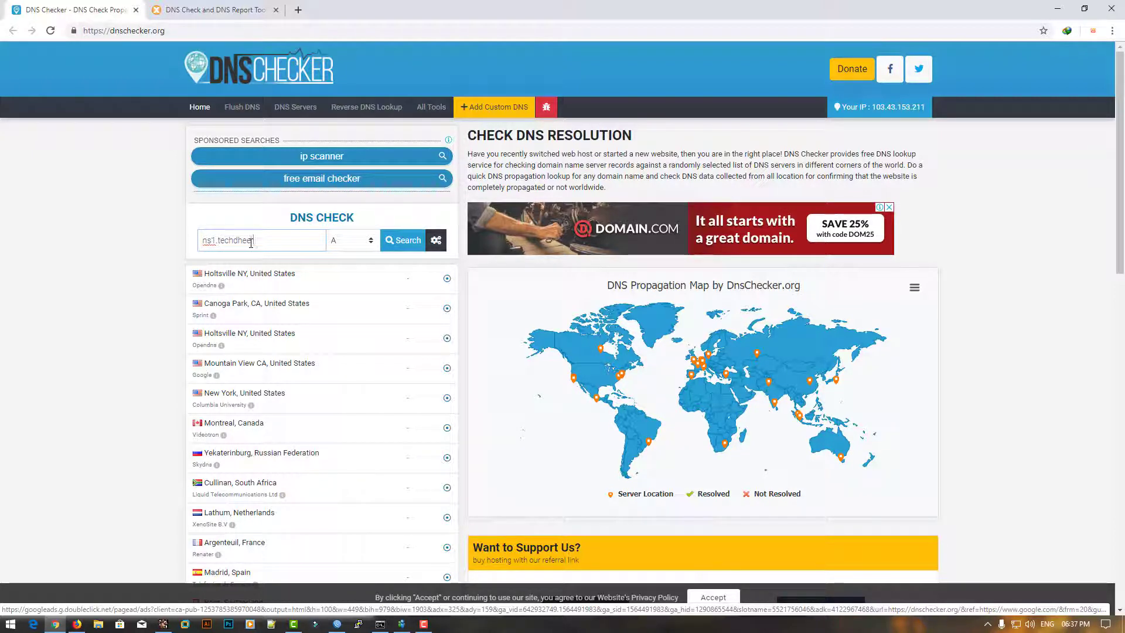
pyautogui.write('.net')
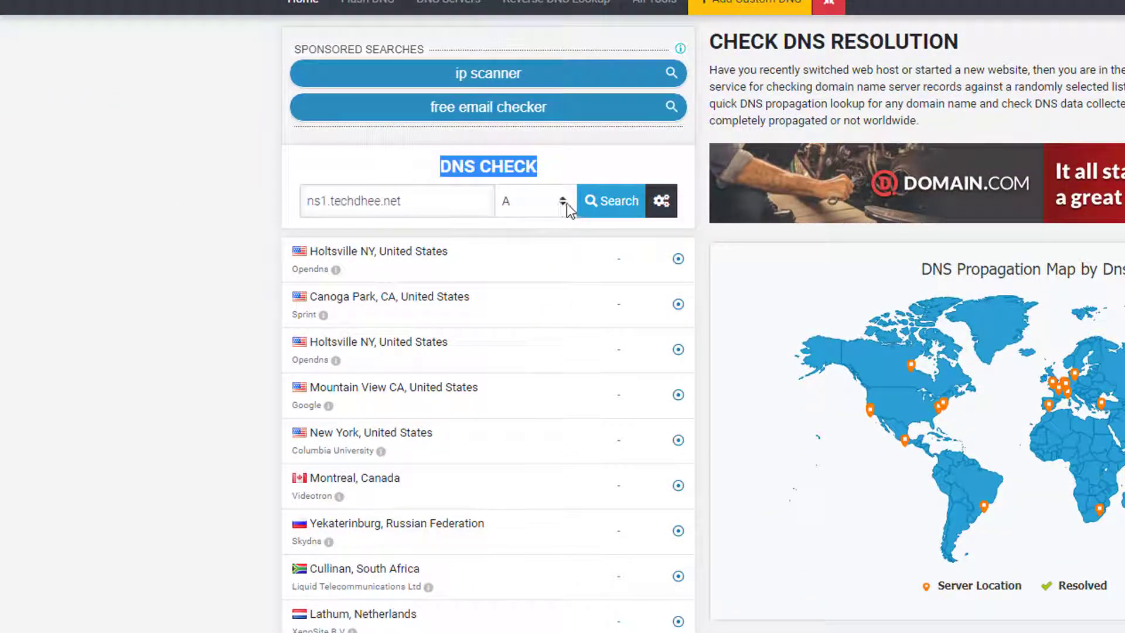
pyautogui.click(534, 201)
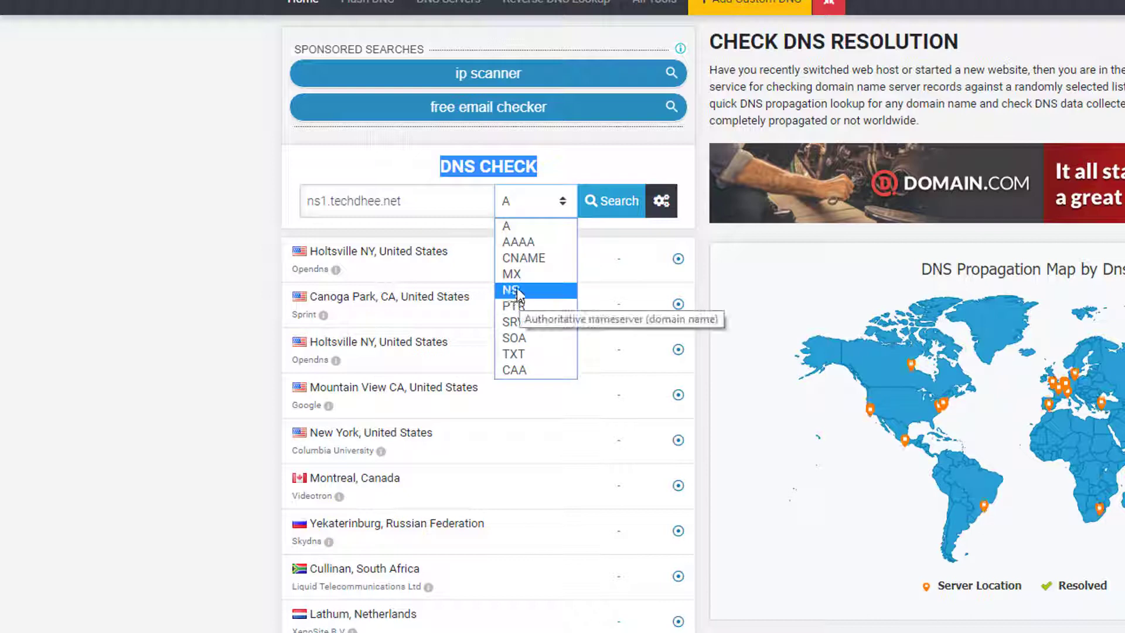
pyautogui.click(510, 289)
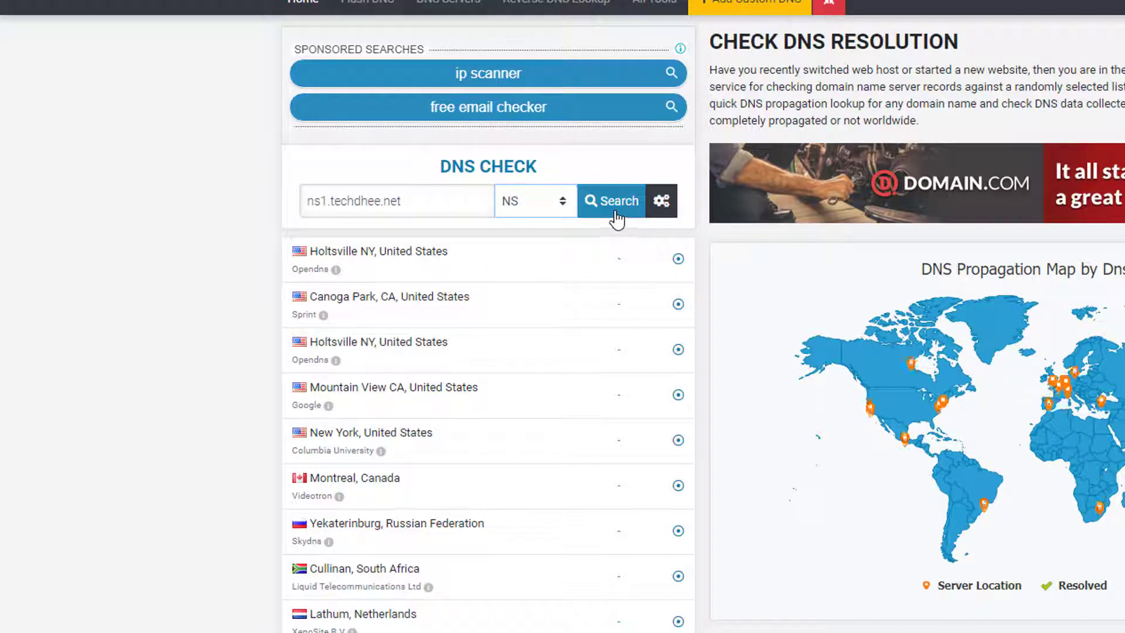
pyautogui.click(611, 201)
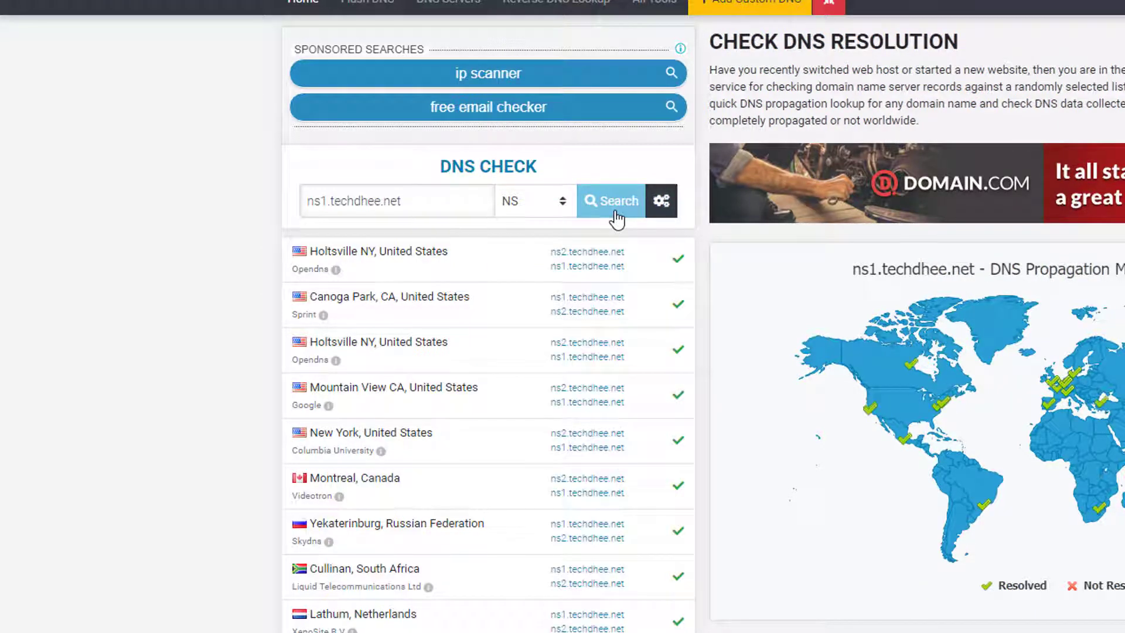
pyautogui.moveTo(842, 260)
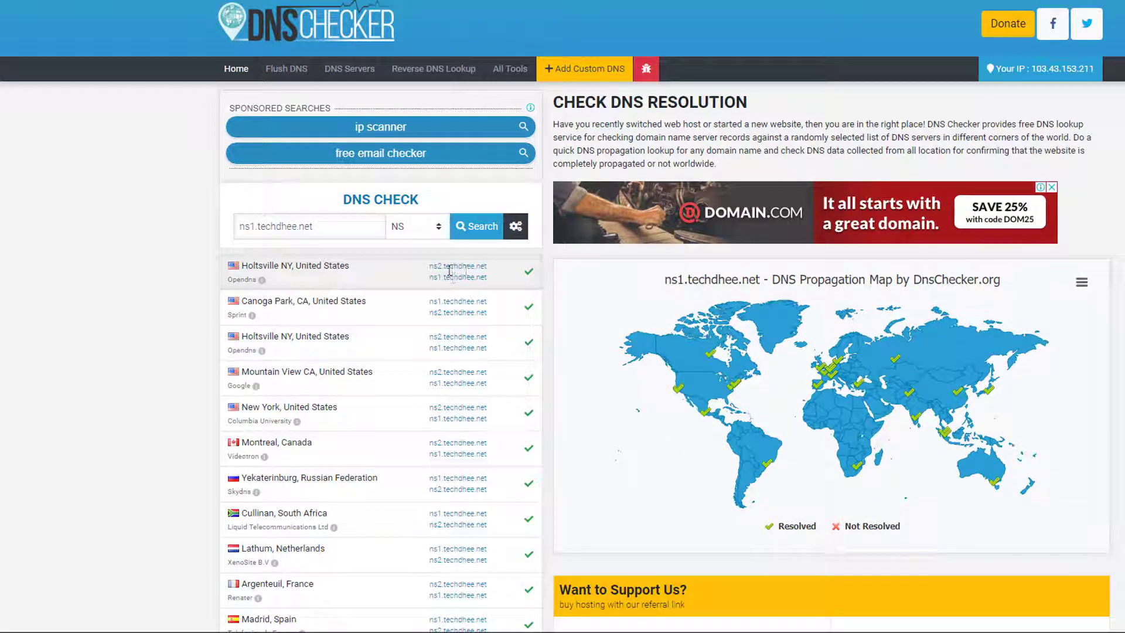
# Review the worldwide results, highlighting ns1/ns2.techdhee.net returned from Proddatur, India.
pyautogui.scroll(-3)
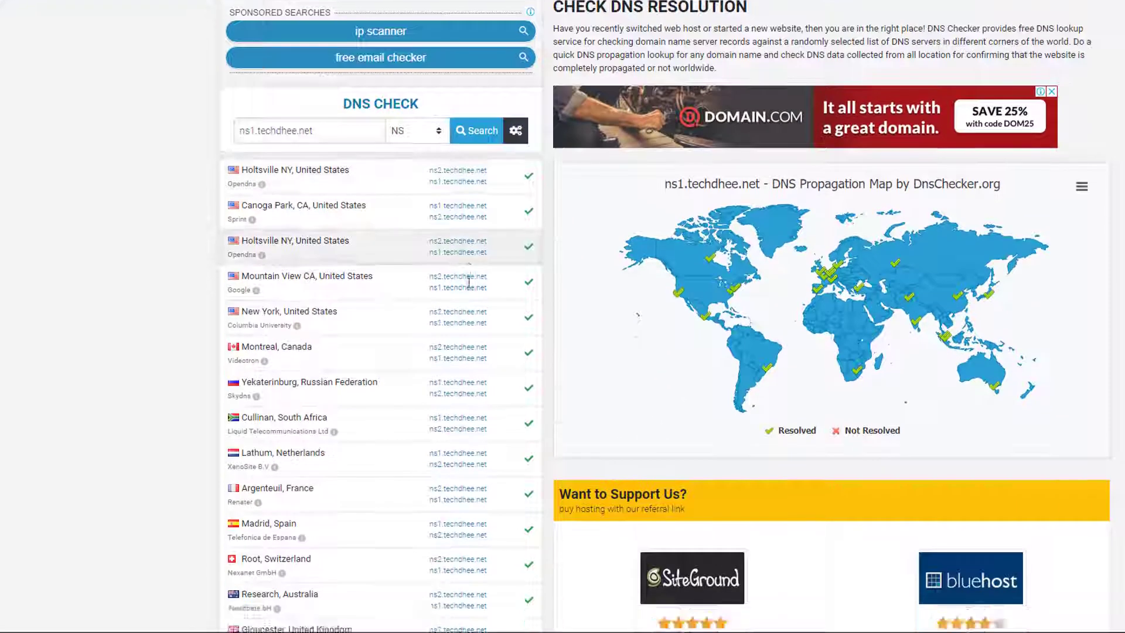
pyautogui.scroll(-3)
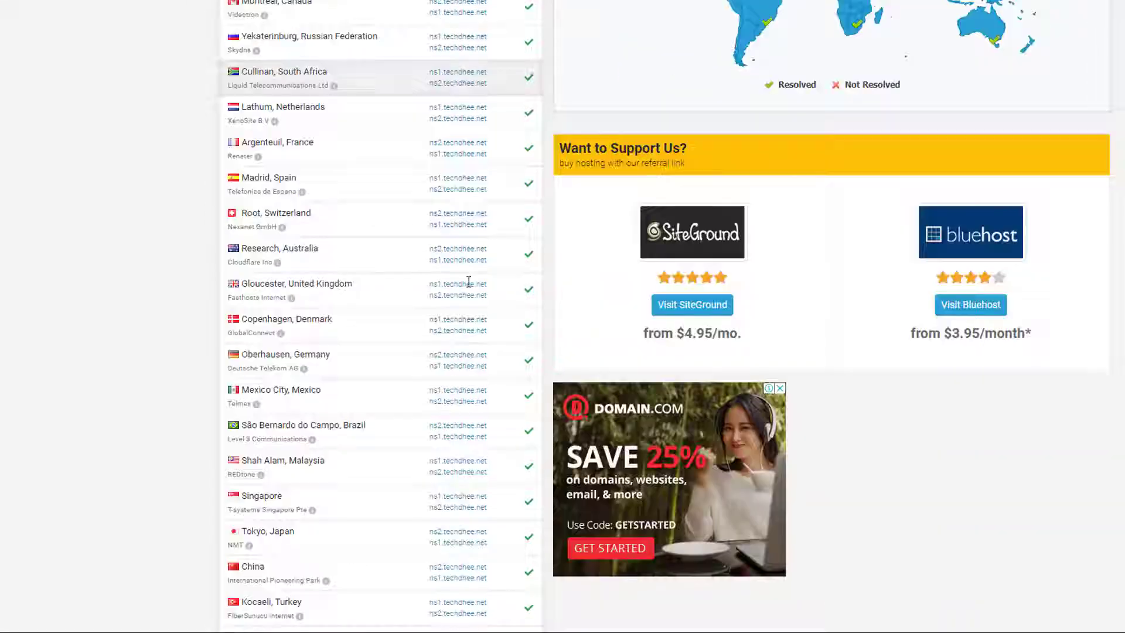
pyautogui.scroll(-3)
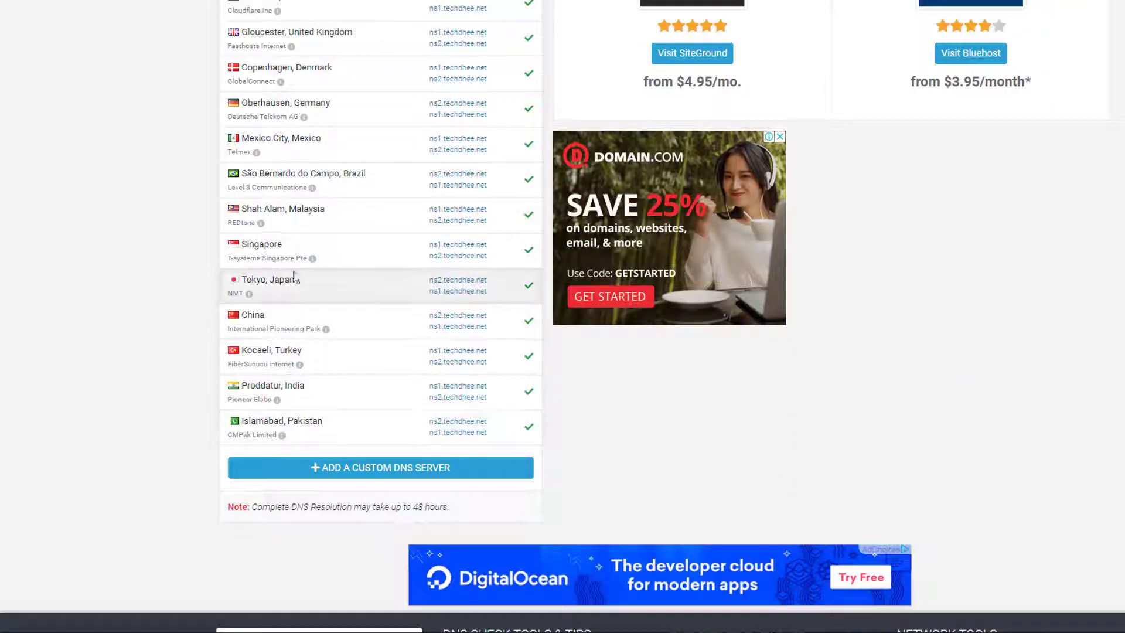
pyautogui.moveTo(452, 395)
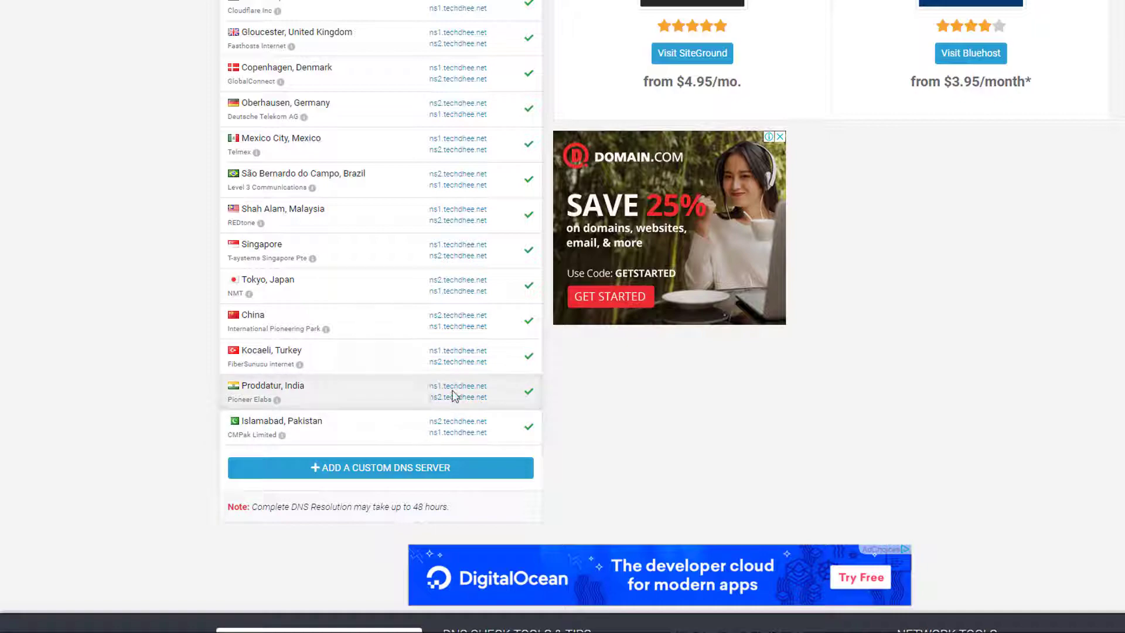
pyautogui.moveTo(429, 385); pyautogui.dragTo(486, 397)
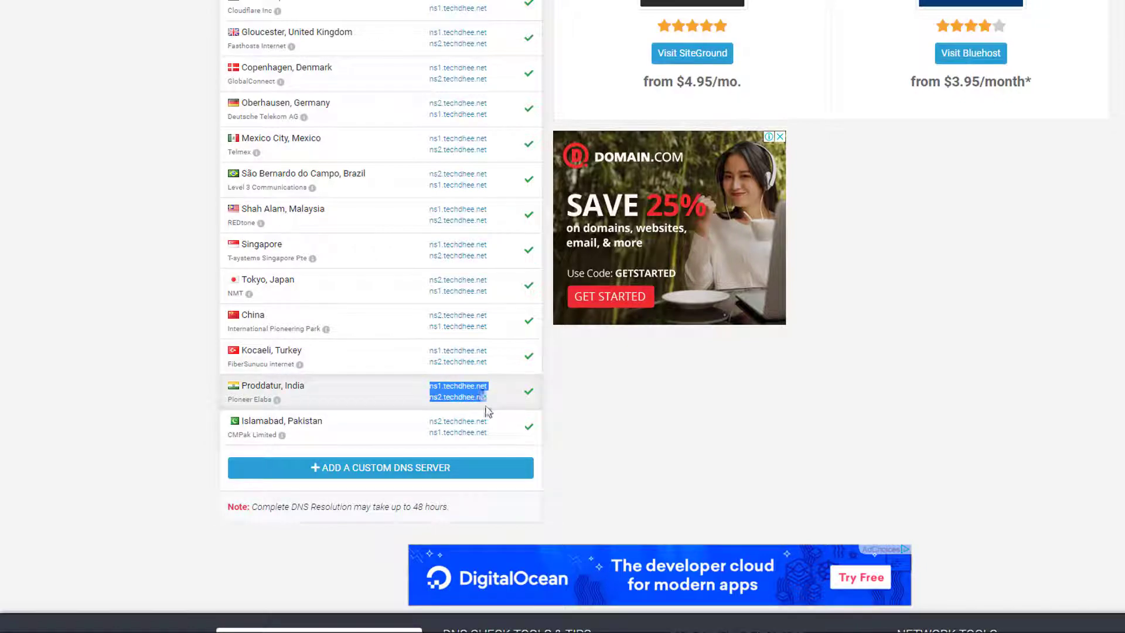
pyautogui.scroll(3)
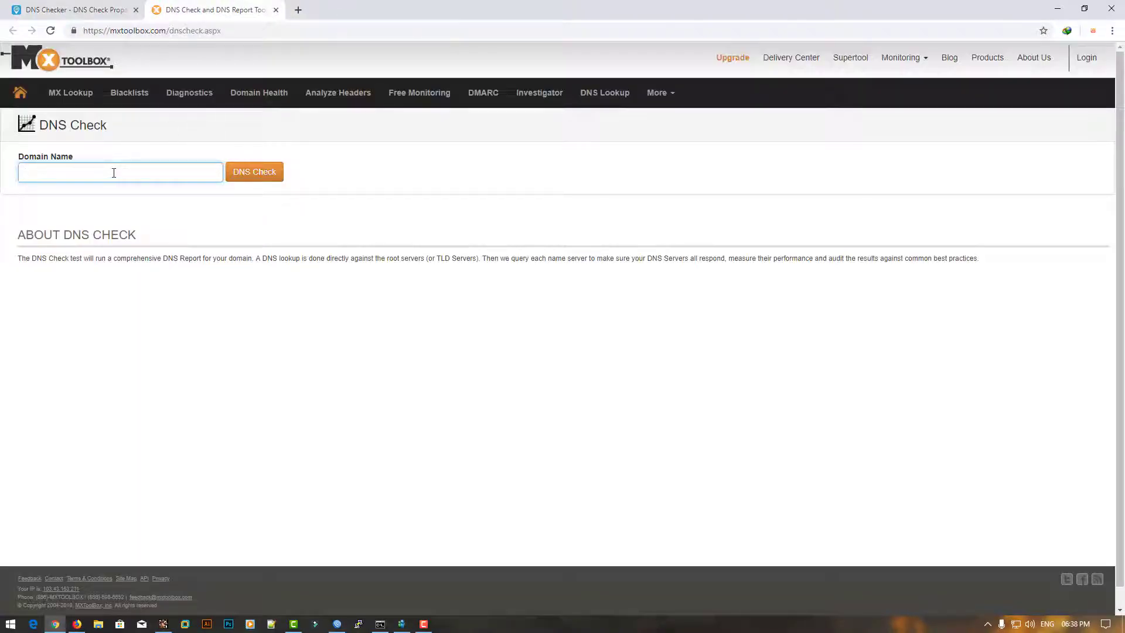
# Run MxToolbox DNS Check on ns1.techdhee.net and highlight the nameserver IP 165.22.213.133.
pyautogui.write('ns1.techdhee.net')
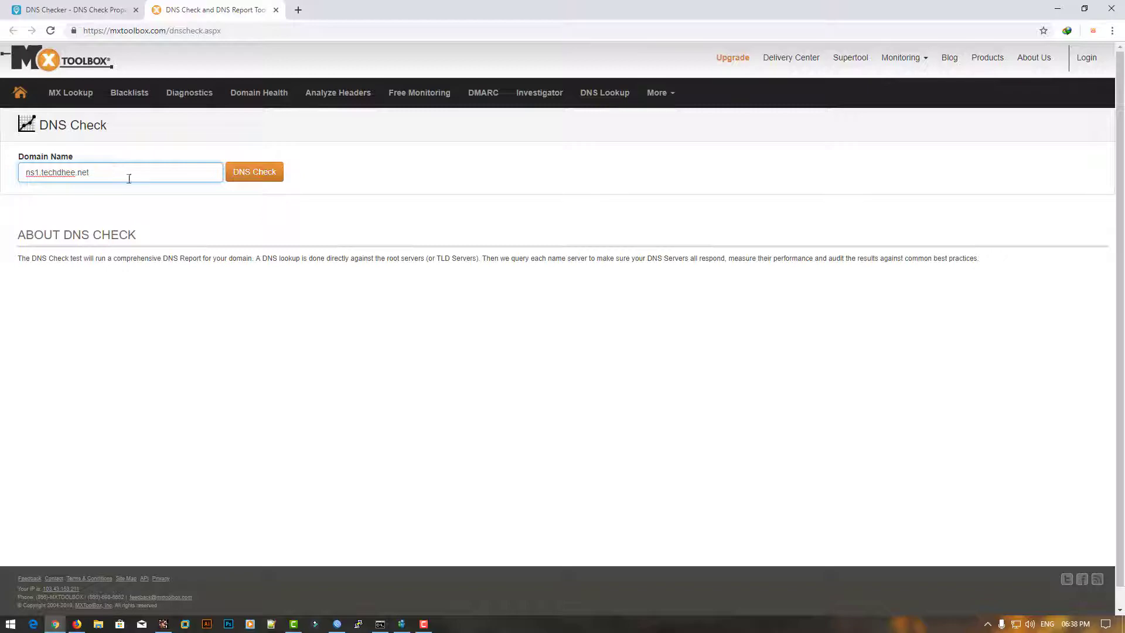
pyautogui.click(254, 171)
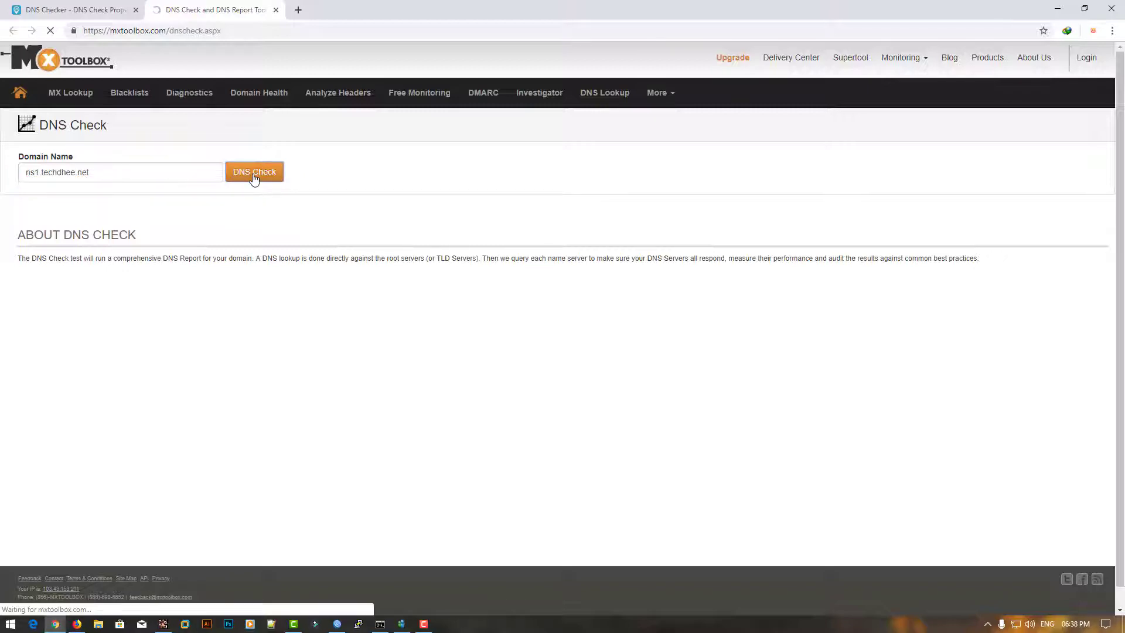
pyautogui.click(255, 171)
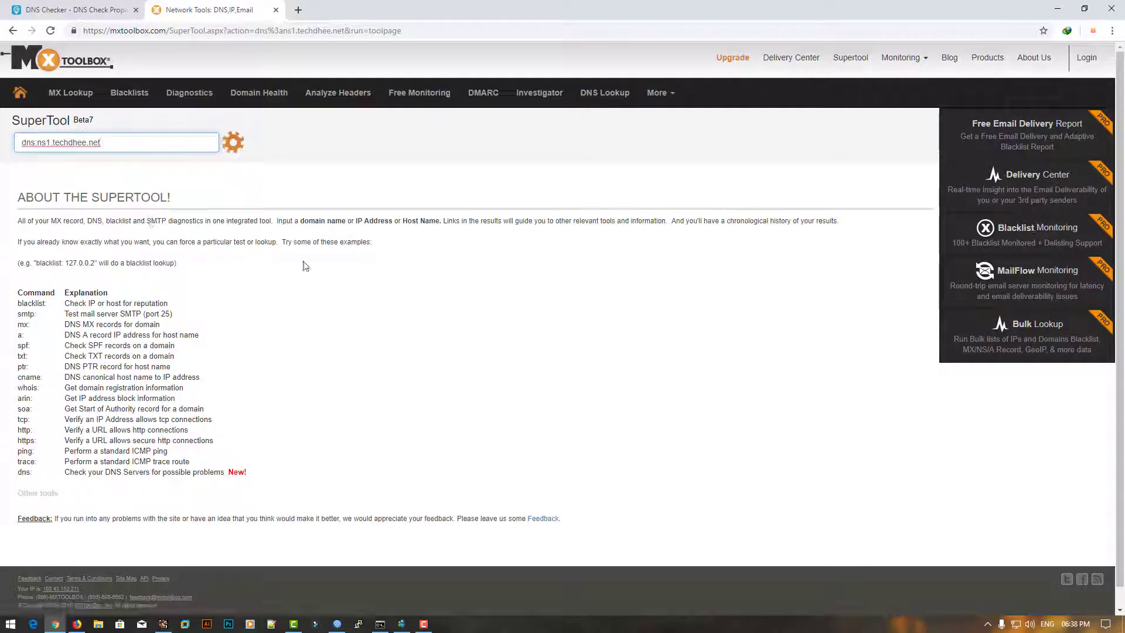
pyautogui.click(232, 142)
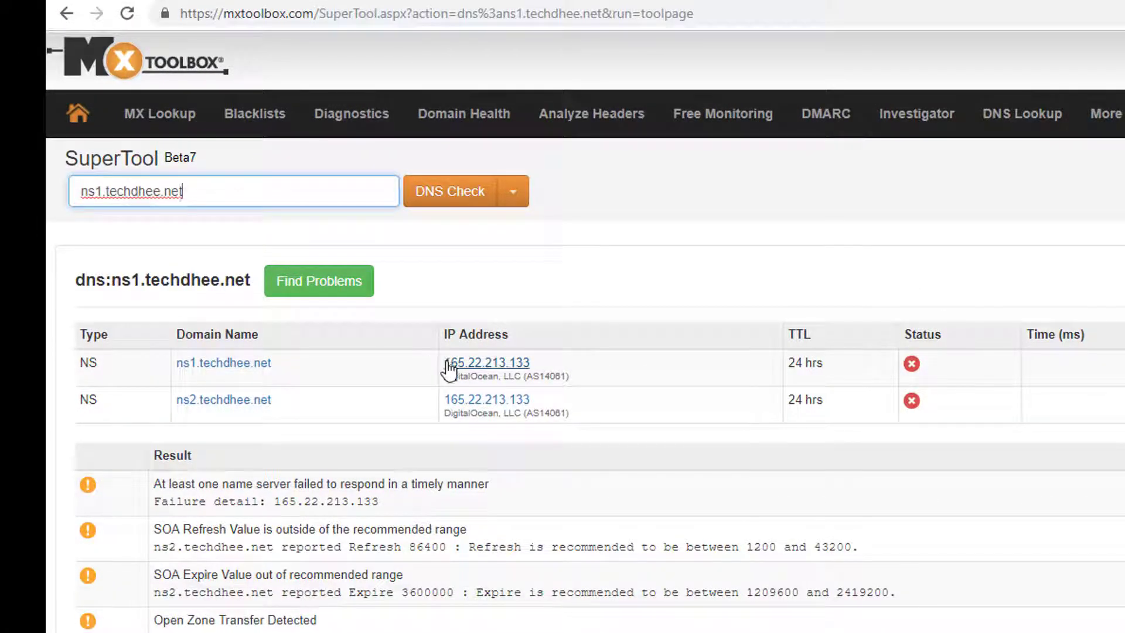
pyautogui.doubleClick(486, 362)
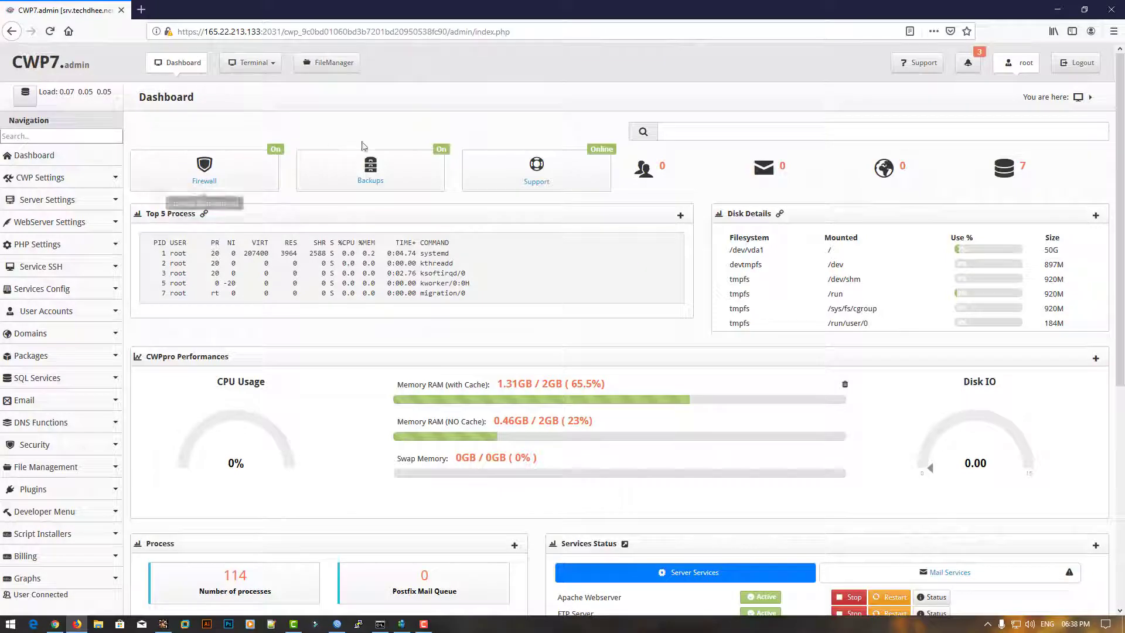
pyautogui.scroll(-3)
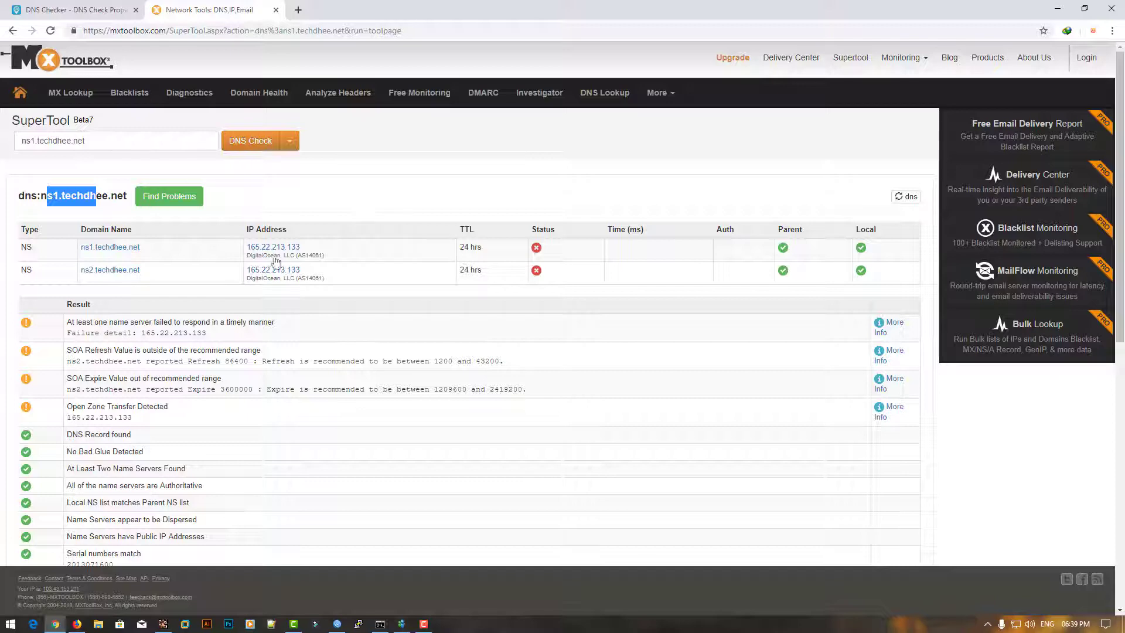
pyautogui.moveTo(932, 110)
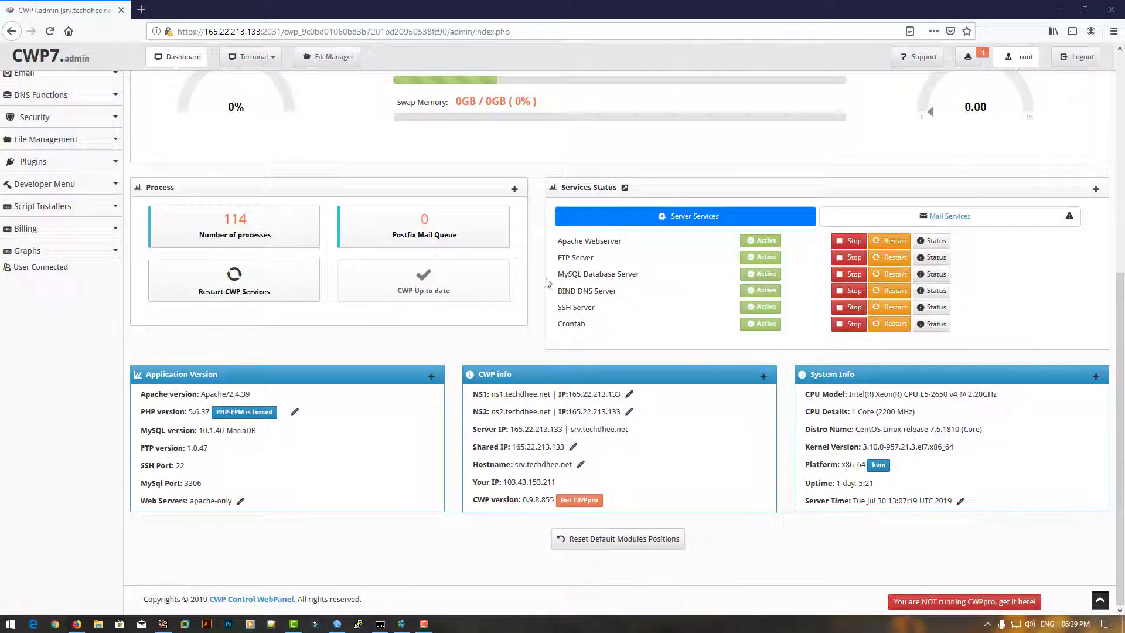
# Highlight the NS1 entry ns1.techdhee.net in the CWP Info panel.
pyautogui.doubleClick(486, 394)
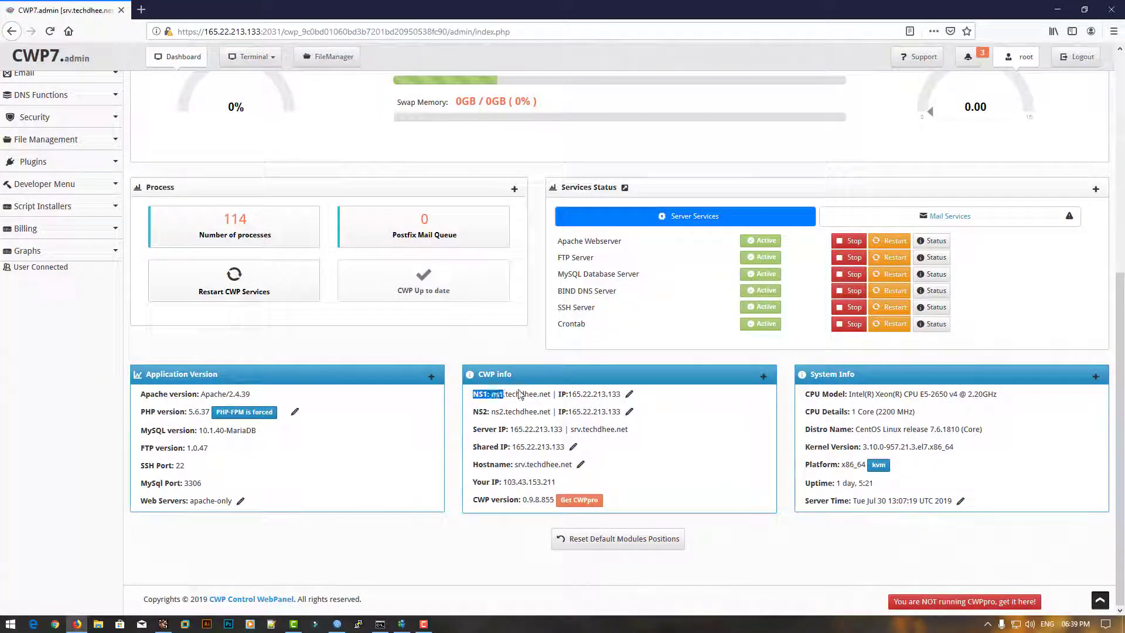